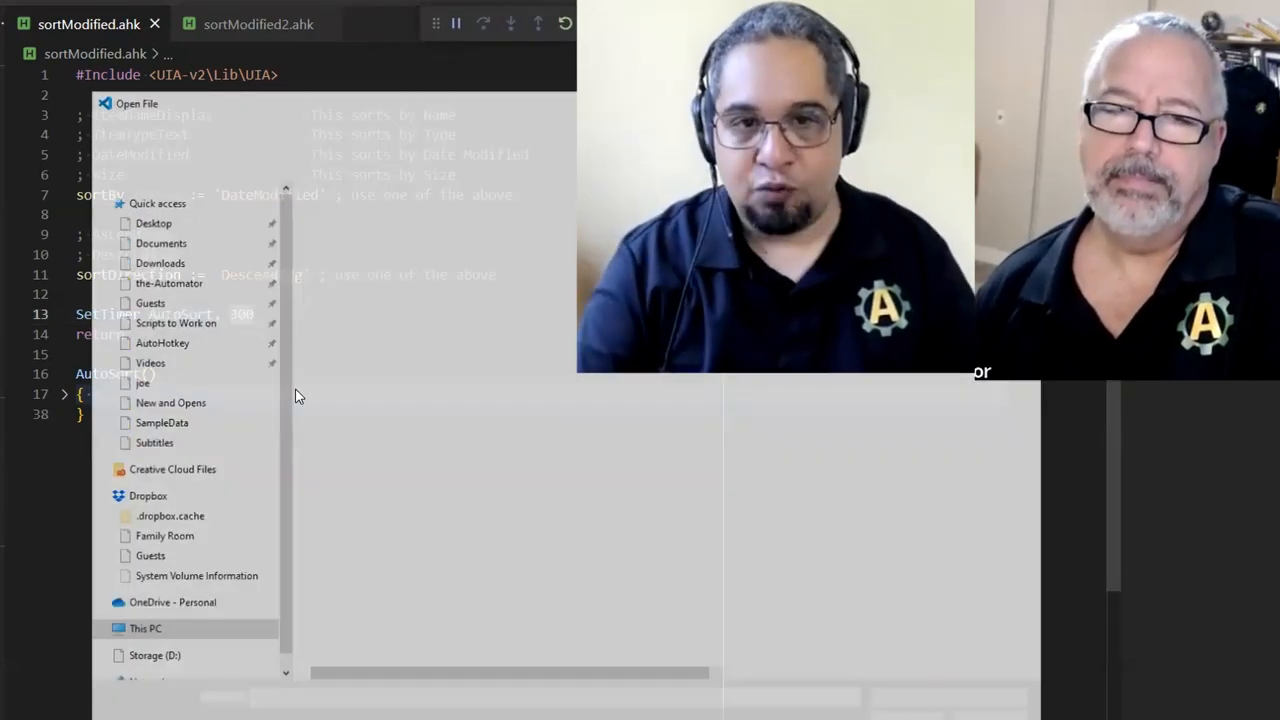
Browse the script folder shown newest-first and widen the Name column to show full file names
{"action": "left_click", "coordinate": [152, 224]}
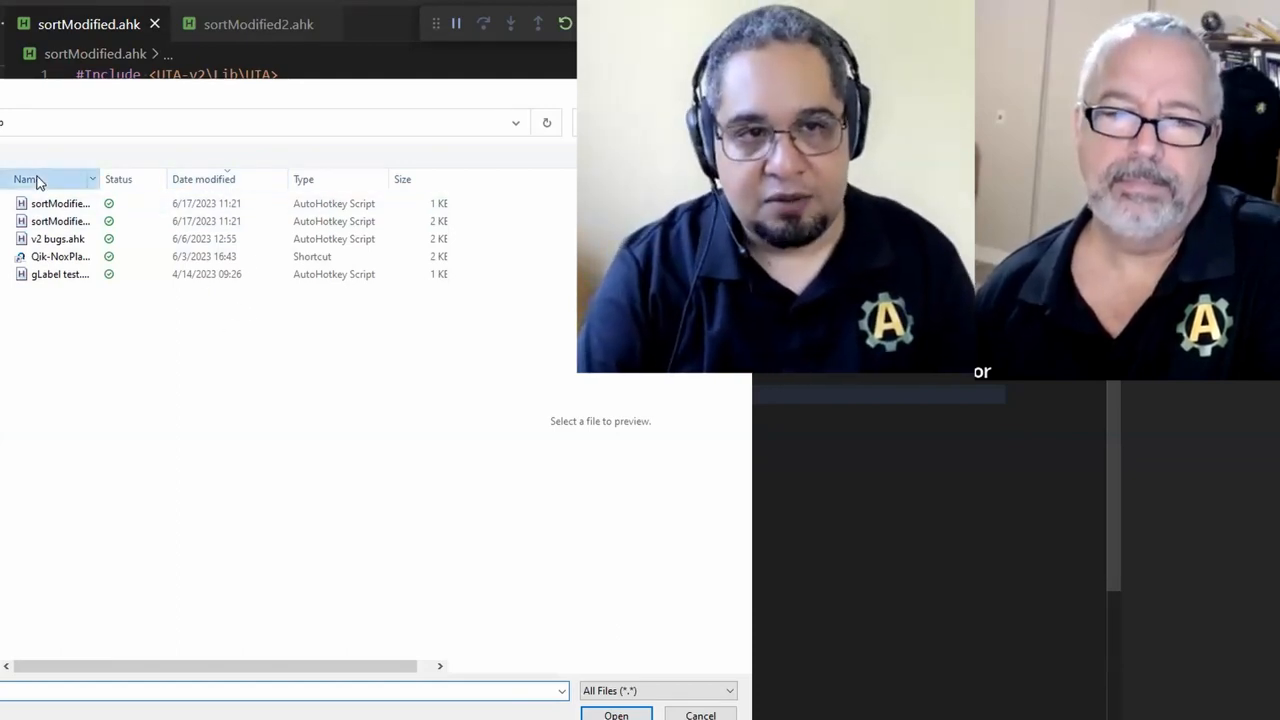
{"action": "left_click", "coordinate": [28, 180]}
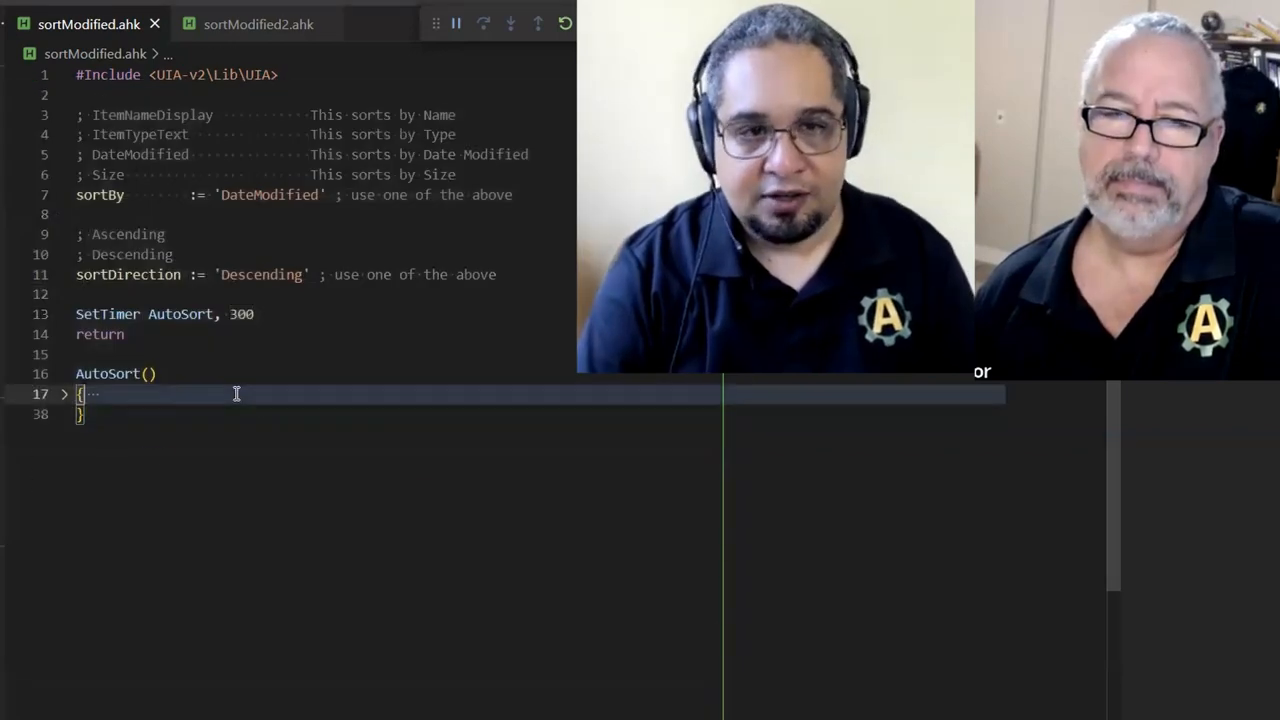
{"action": "left_click", "coordinate": [108, 336]}
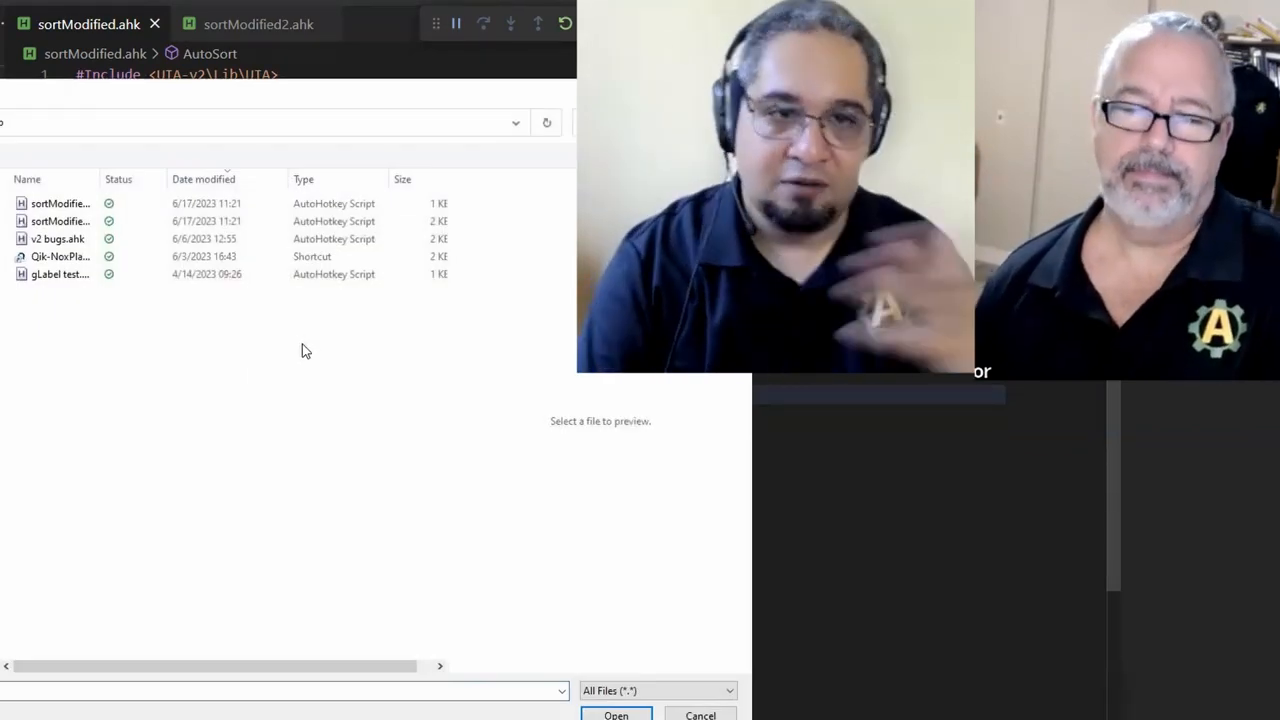
{"action": "left_click", "coordinate": [204, 180]}
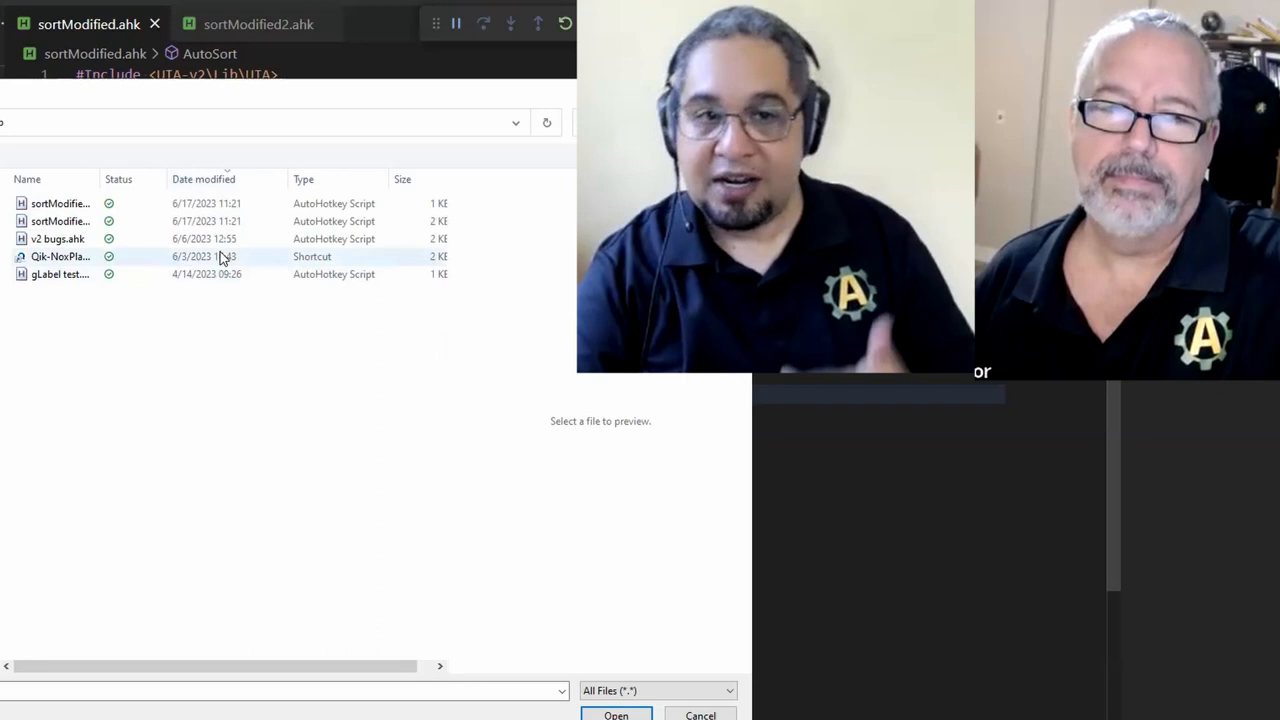
{"action": "left_click", "coordinate": [204, 180]}
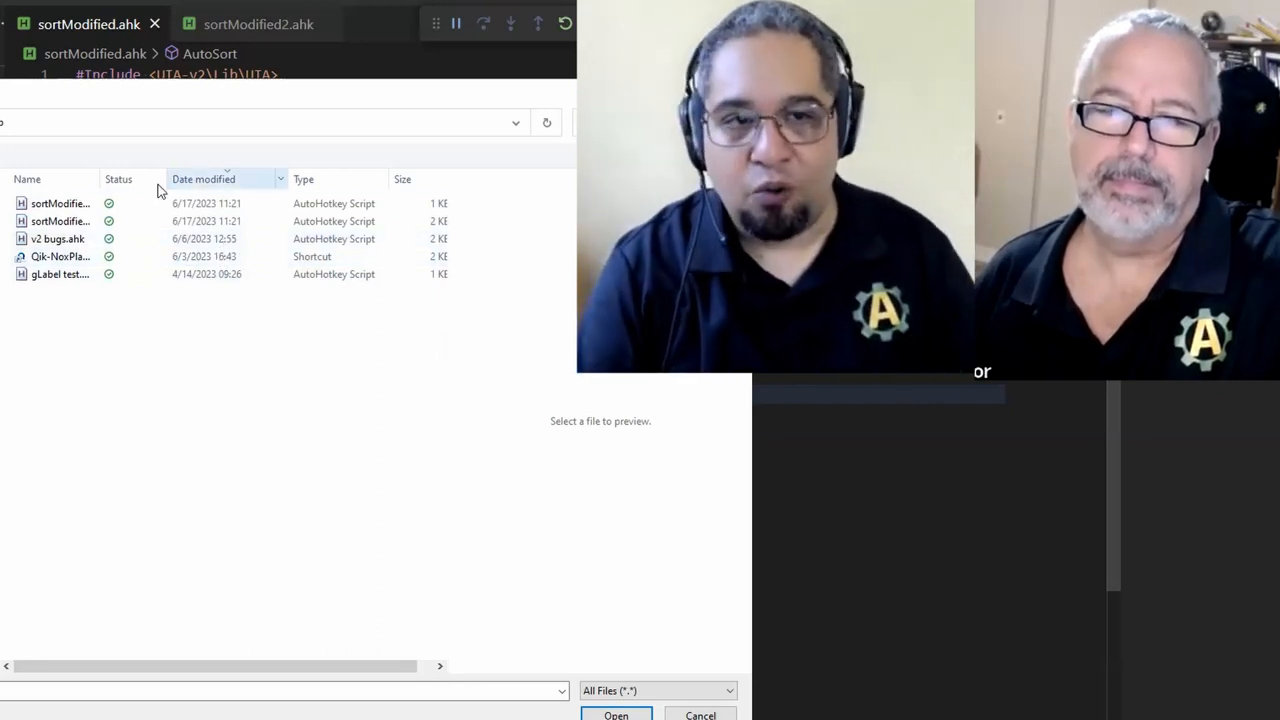
{"action": "left_click_drag", "start_coordinate": [140, 180], "coordinate": [148, 180]}
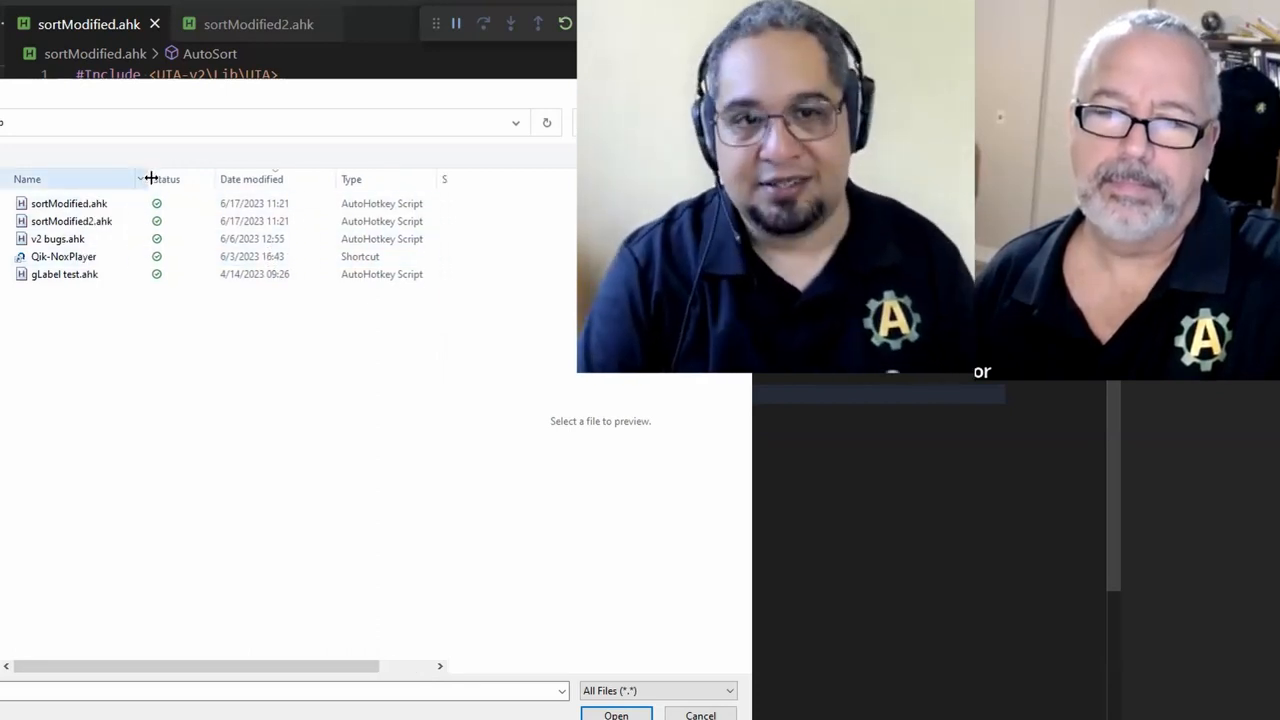
Reorder the file list alphabetically by the Name column header
{"action": "left_click", "coordinate": [28, 180]}
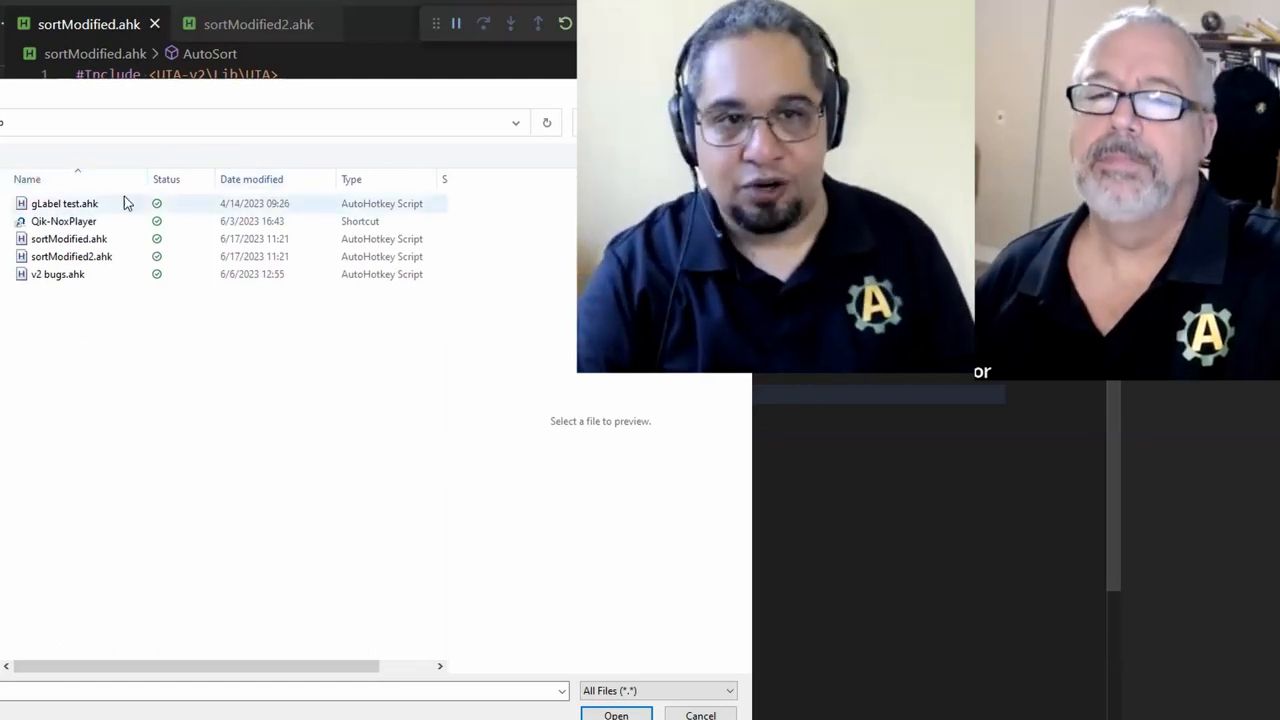
{"action": "left_click", "coordinate": [28, 180]}
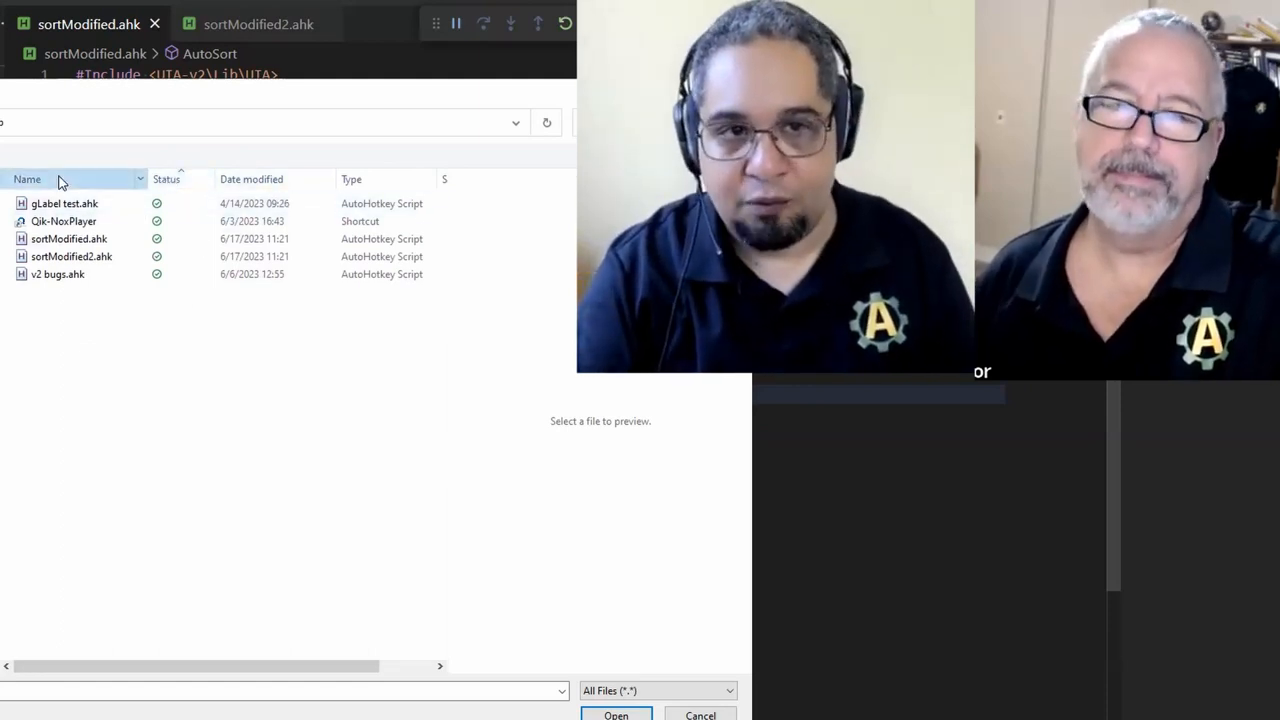
{"action": "left_click", "coordinate": [28, 180]}
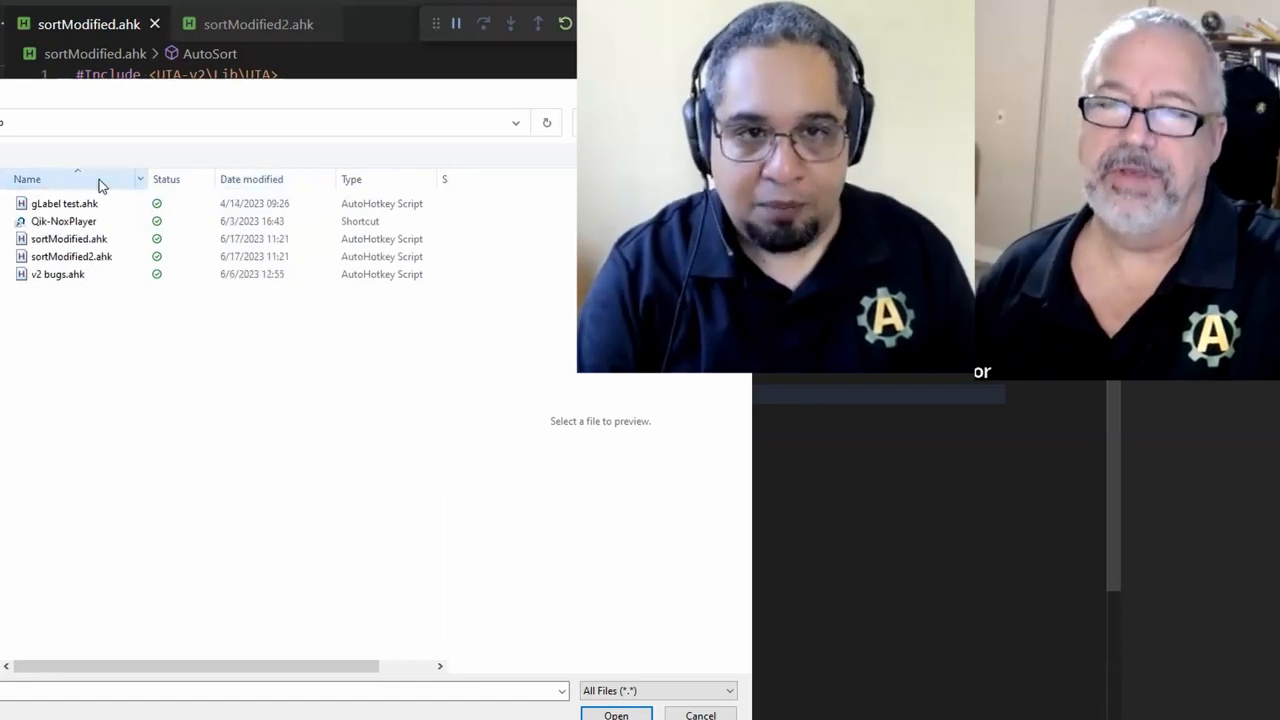
{"action": "left_click", "coordinate": [28, 180]}
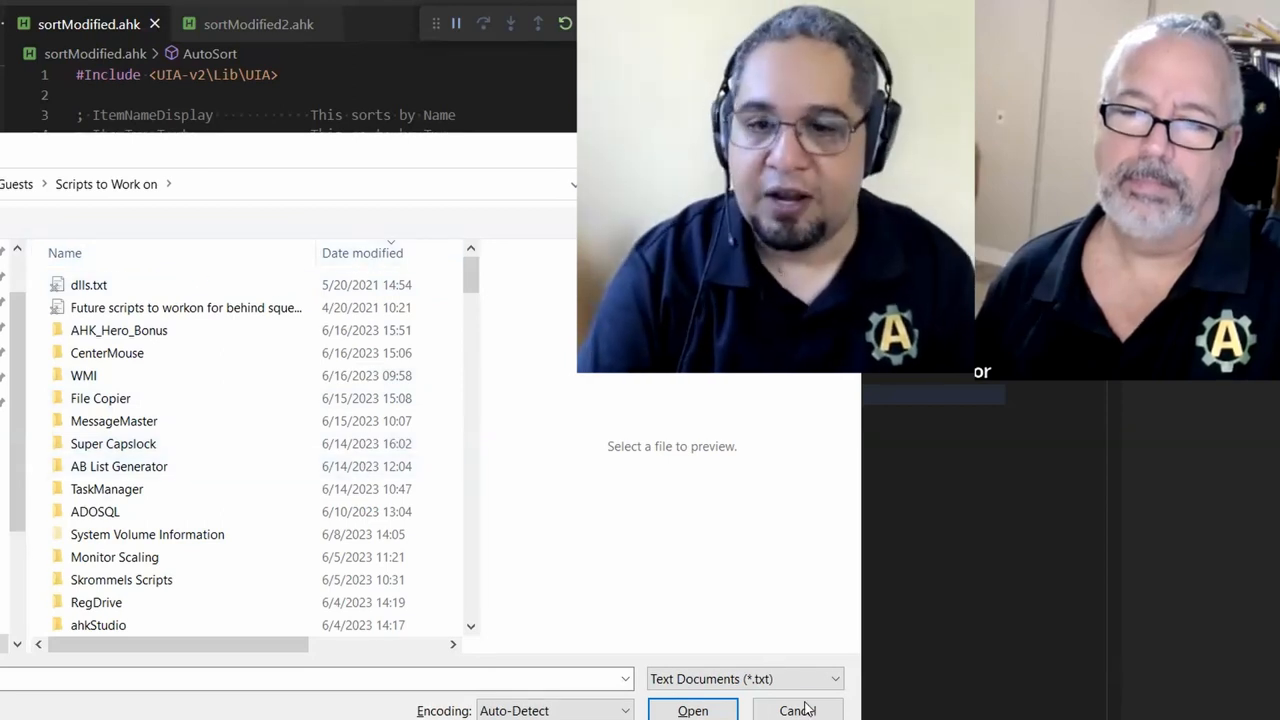
Cancel Notepad's date-sorted File Open dialog and return to sortModified.ahk in the editor
{"action": "left_click", "coordinate": [796, 710]}
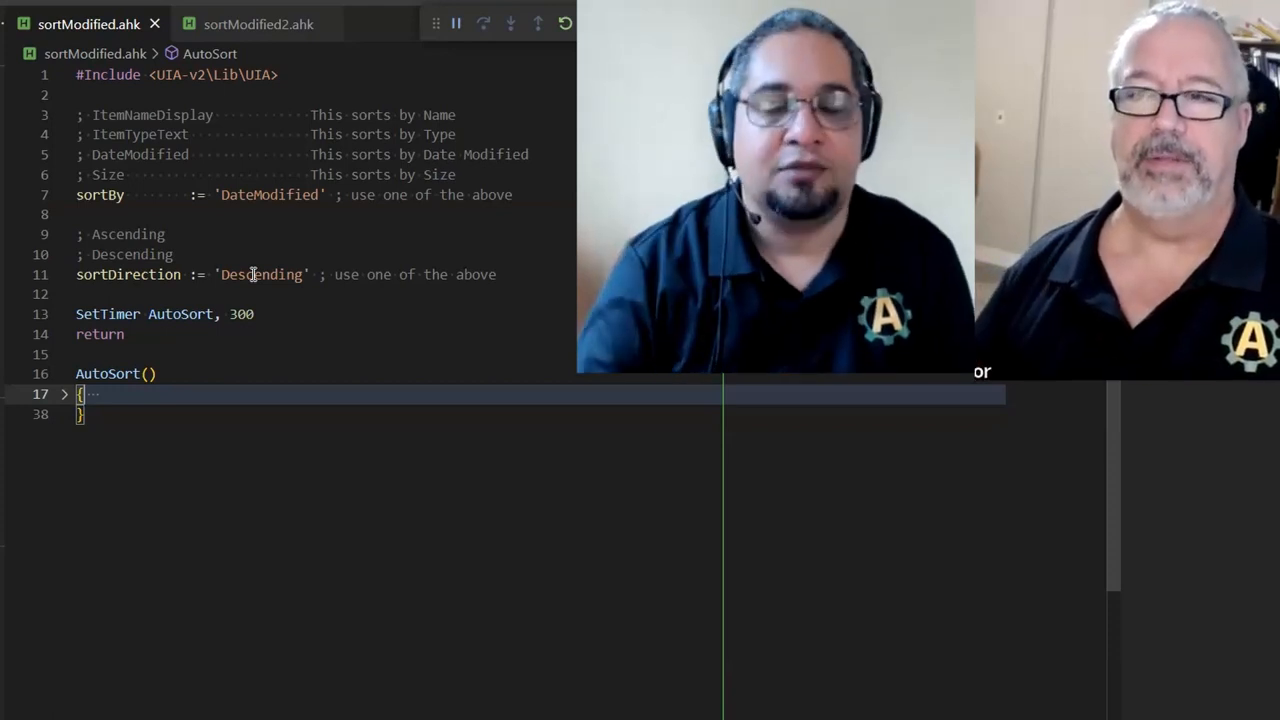
Insert `if GetKeyState('Shift')` and `return` above AutoSort's try block, then comment both lines out
{"action": "left_click", "coordinate": [64, 392]}
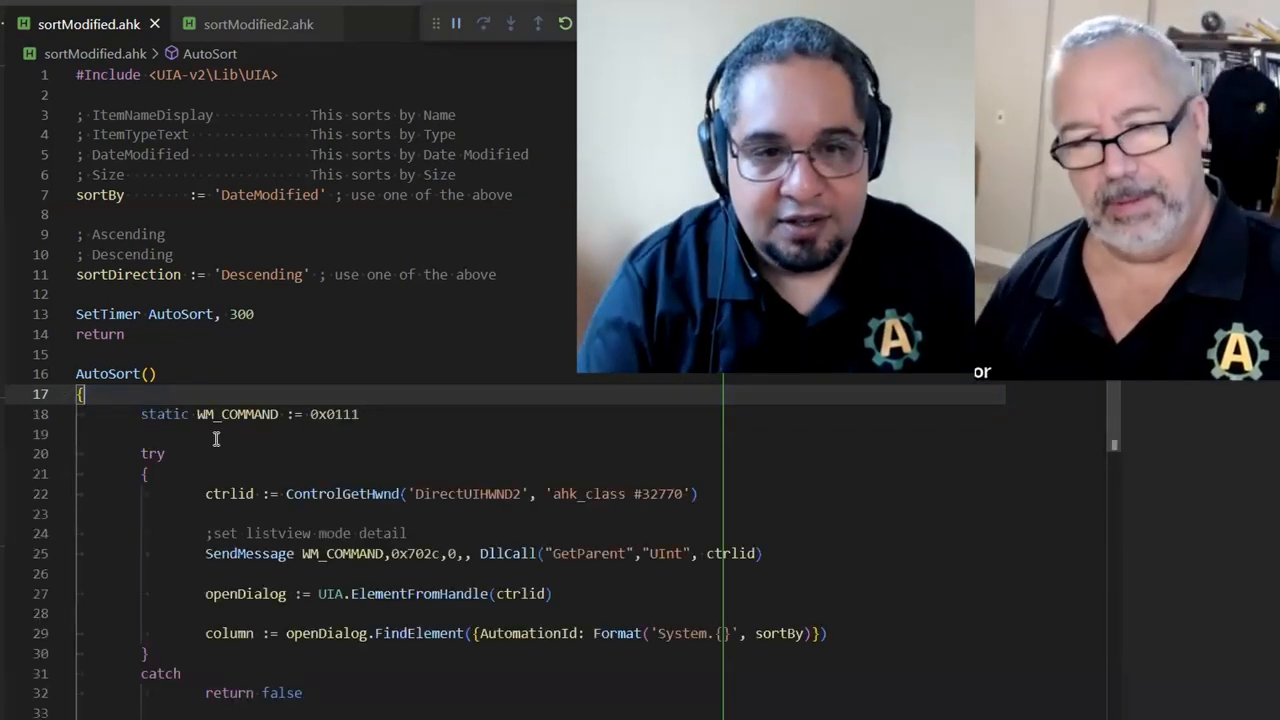
{"action": "key", "text": "Enter"}
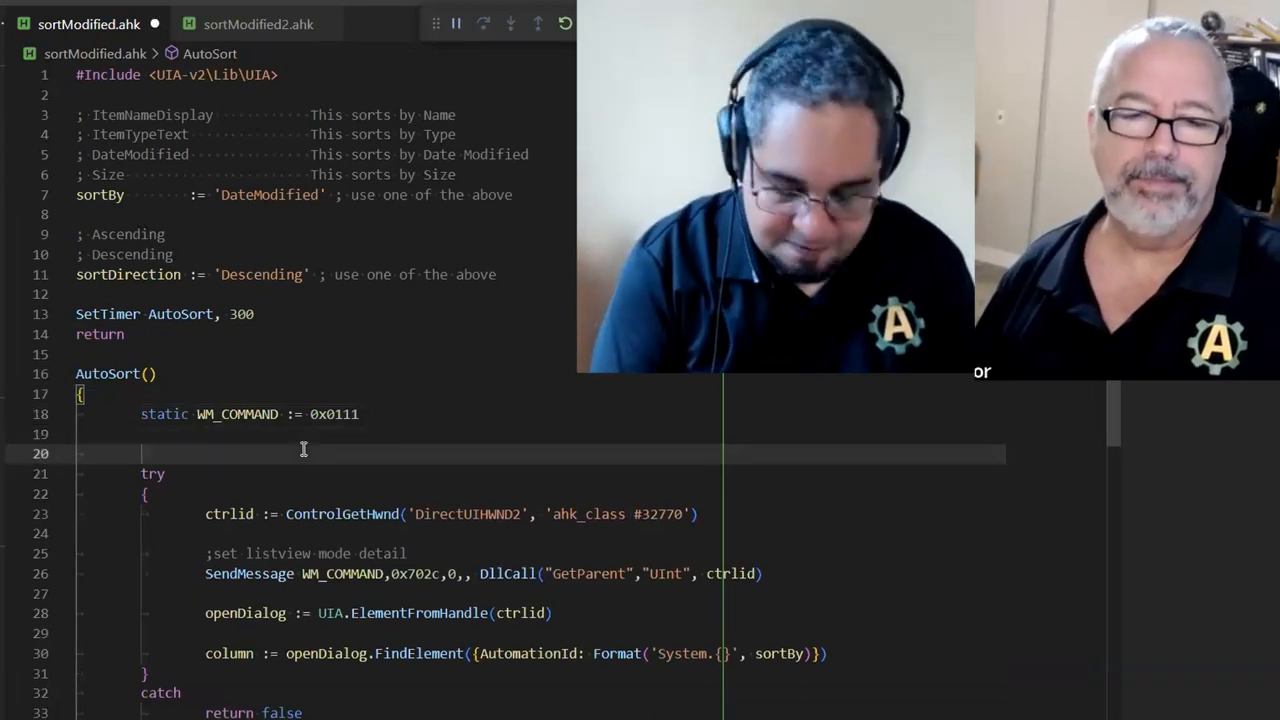
{"action": "type", "text": "get"}
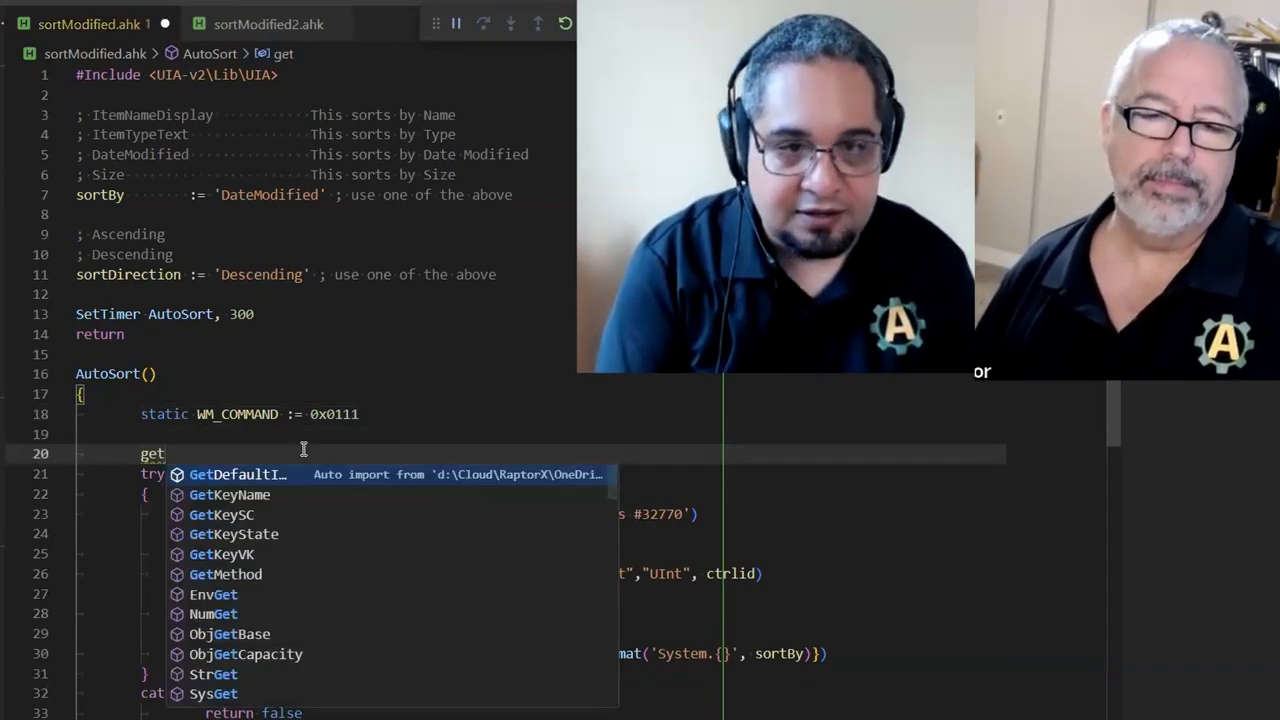
{"action": "left_click", "coordinate": [234, 532]}
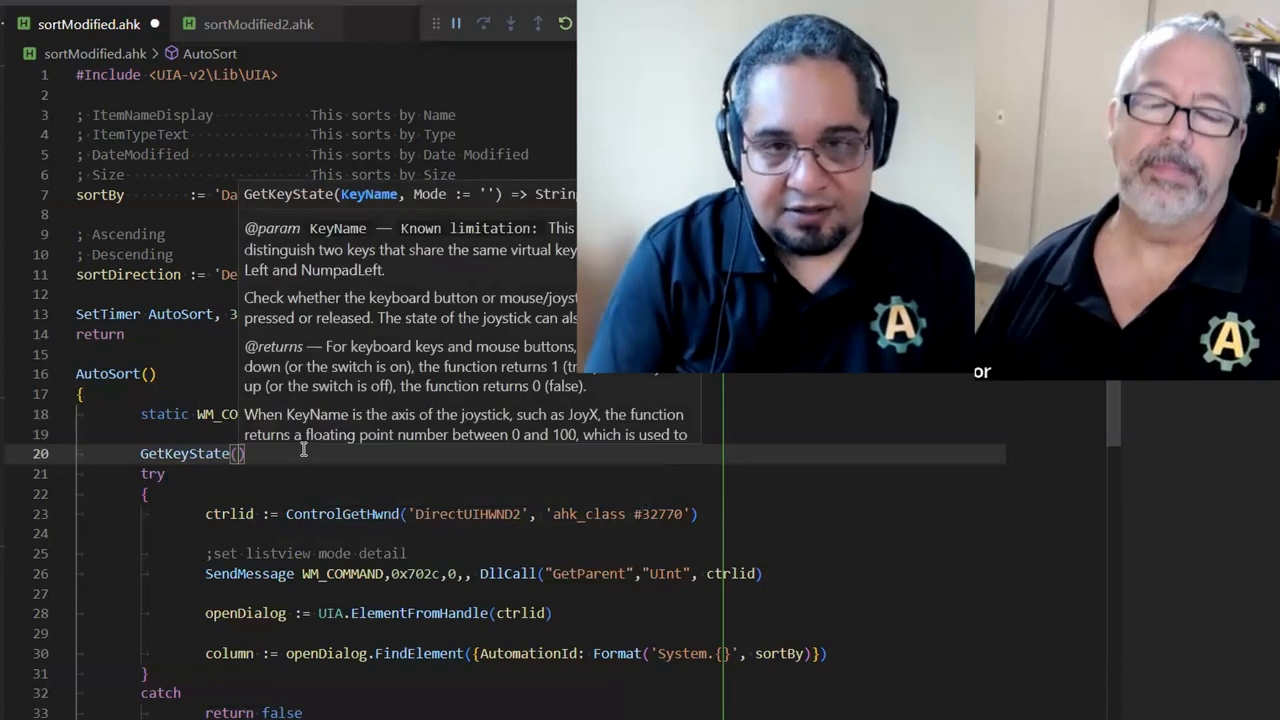
{"action": "type", "text": "''"}
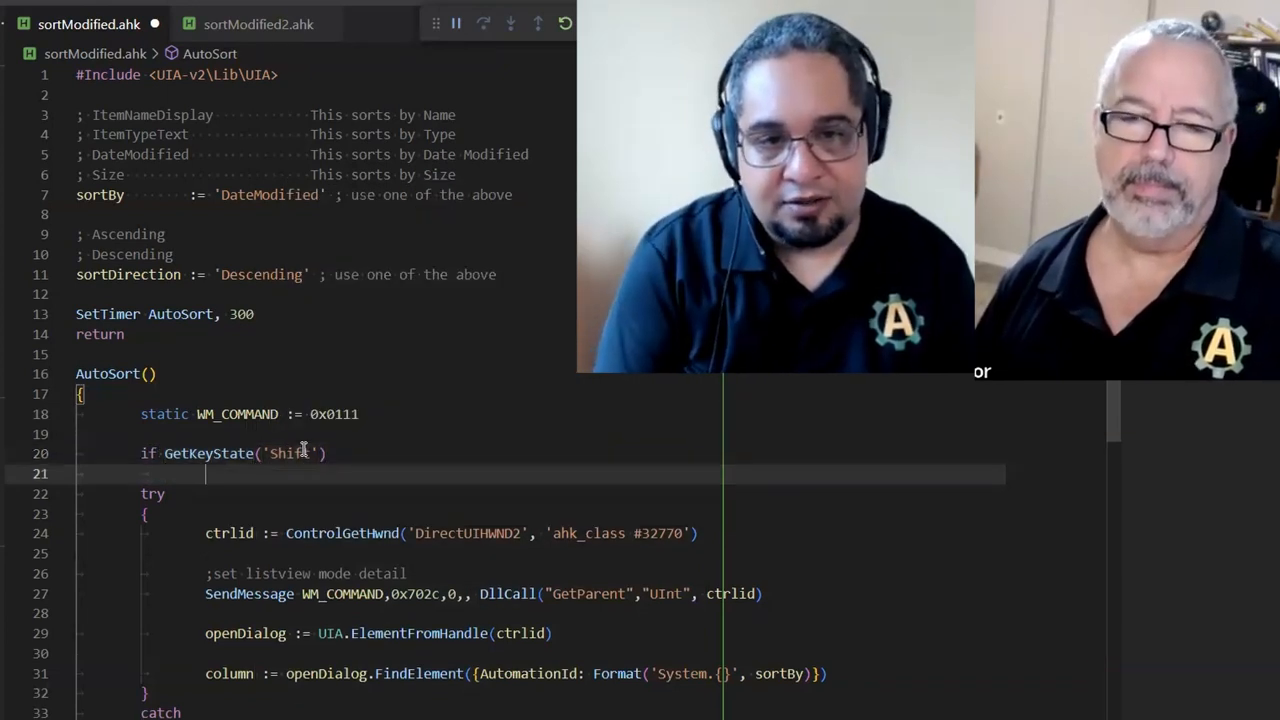
{"action": "type", "text": "return"}
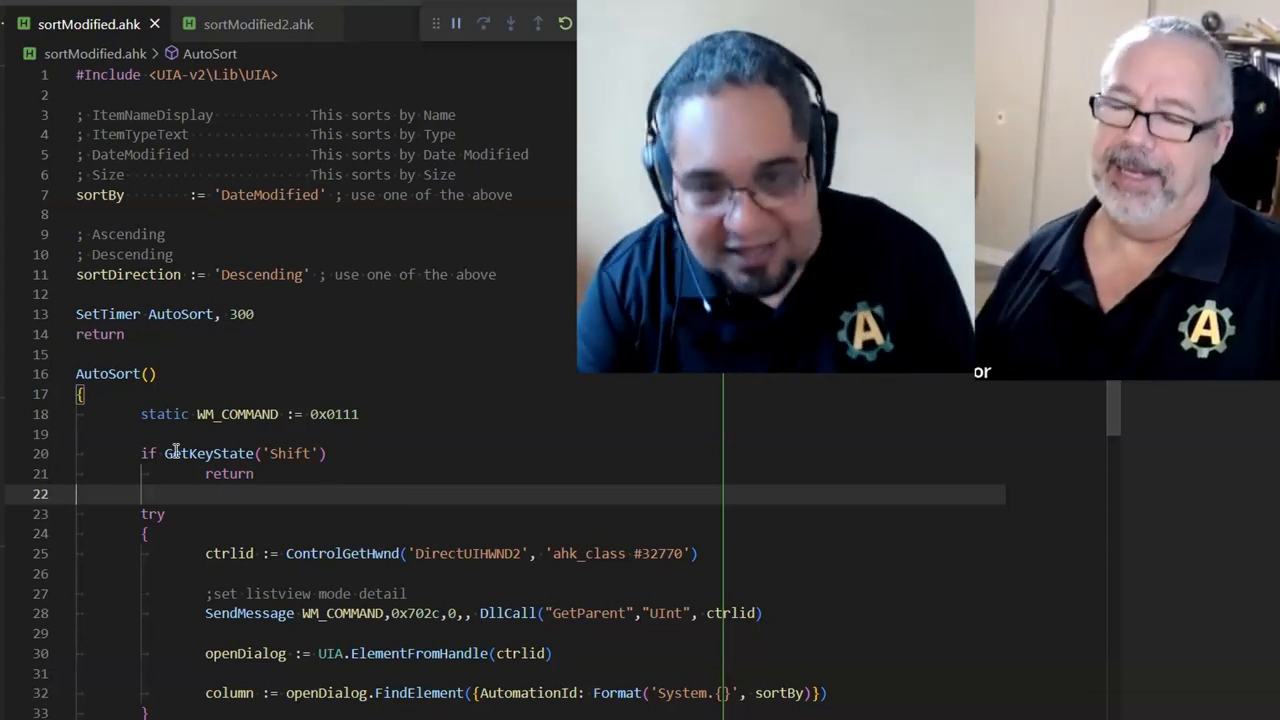
{"action": "double_click", "coordinate": [204, 452]}
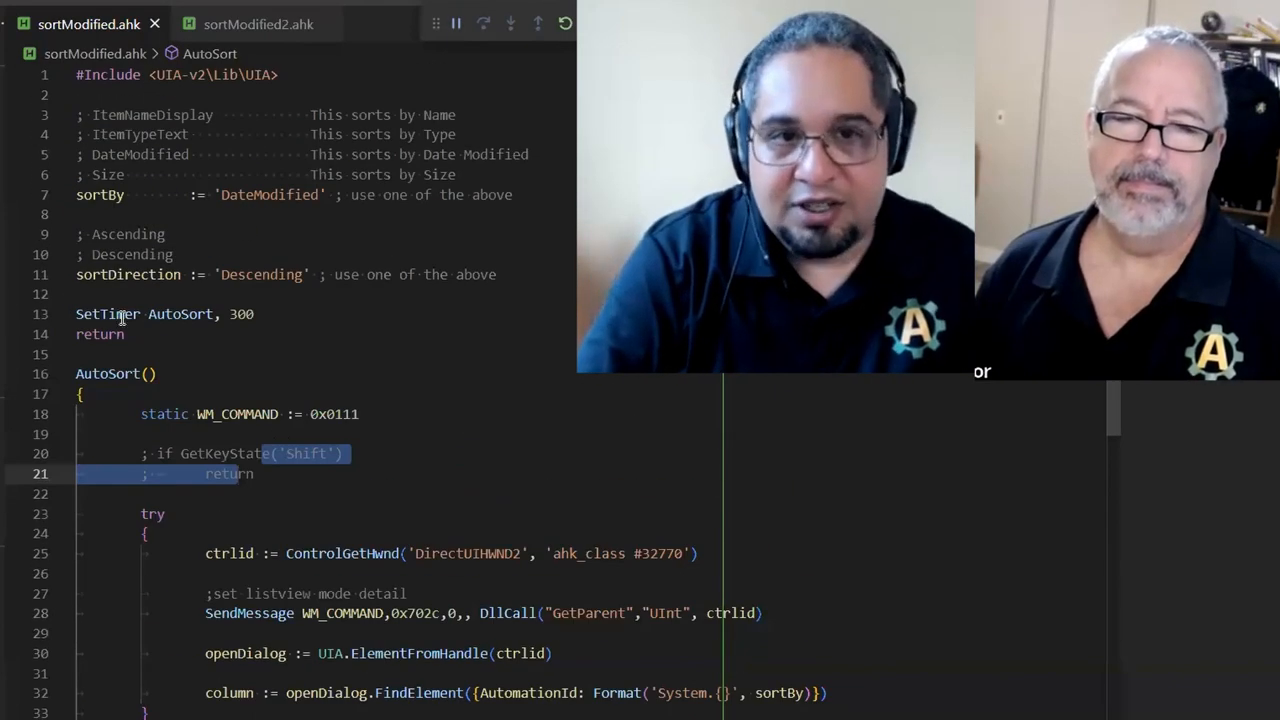
Point out WinWaitClose, comment the SetTimer AutoSort, 300 and return lines and add an F1:: hotkey
{"action": "scroll", "scroll_direction": "down", "scroll_amount": 3}
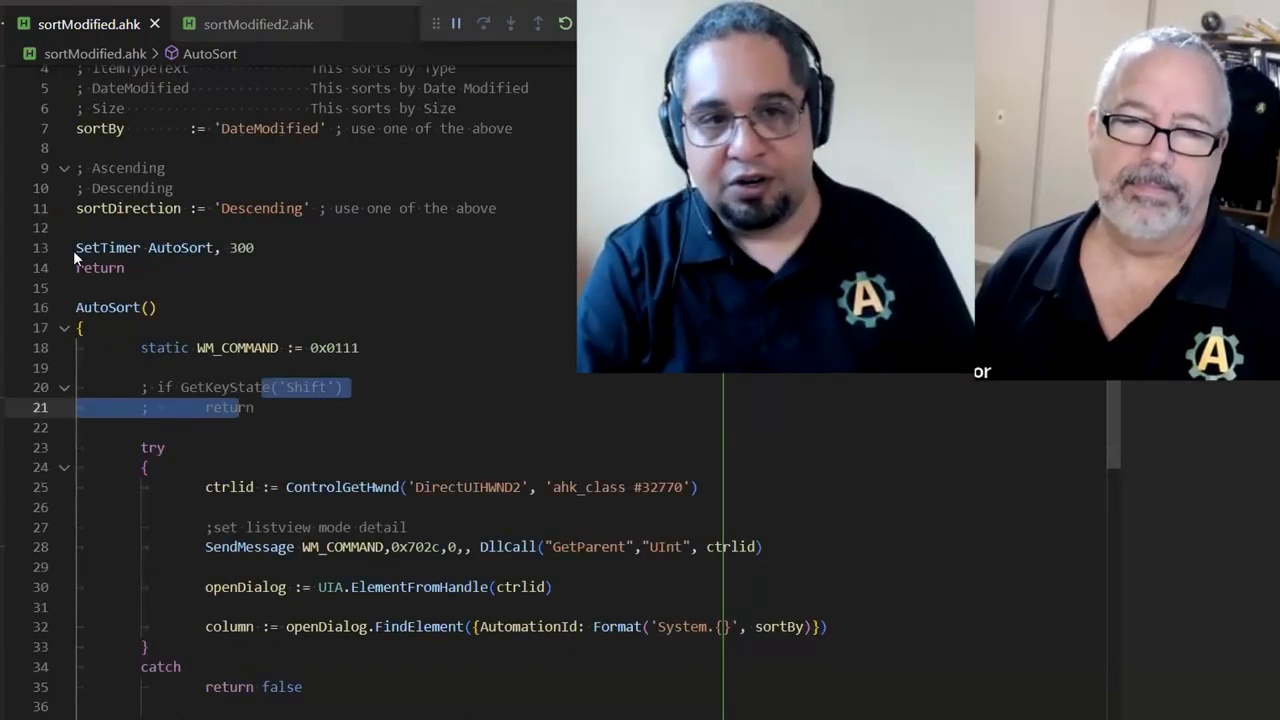
{"action": "left_click", "coordinate": [238, 248]}
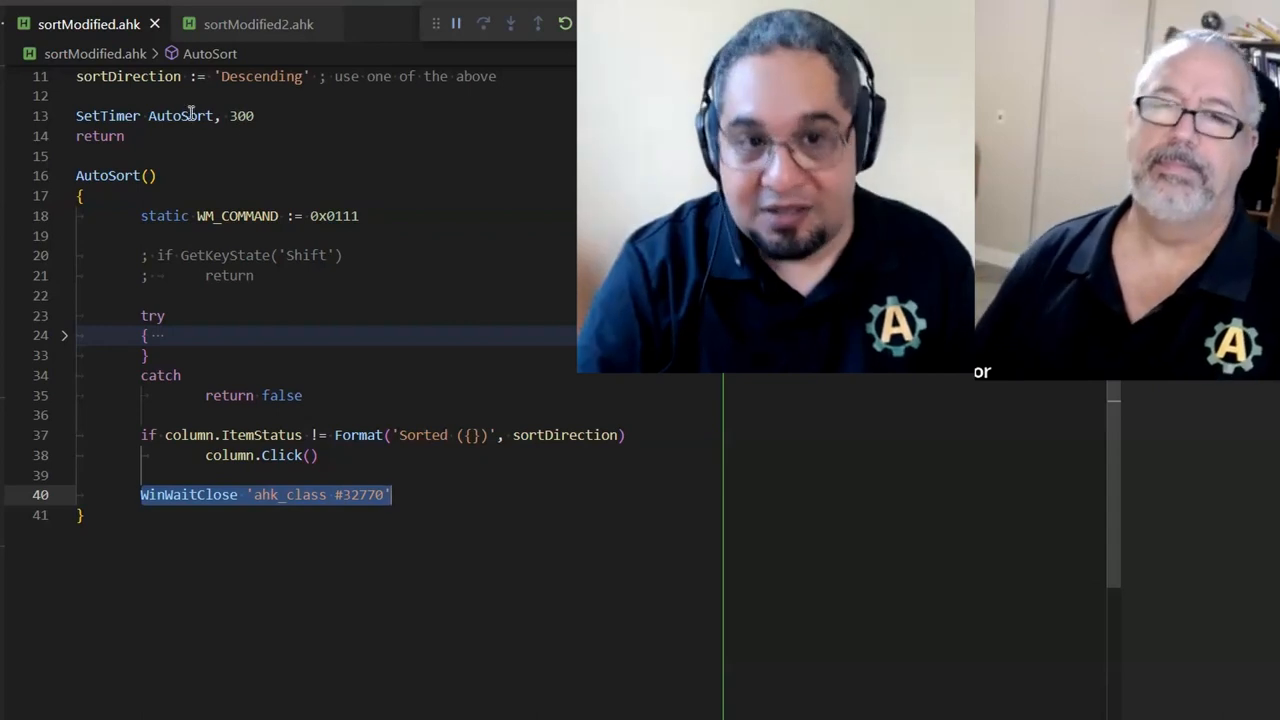
{"action": "mouse_move", "coordinate": [244, 188]}
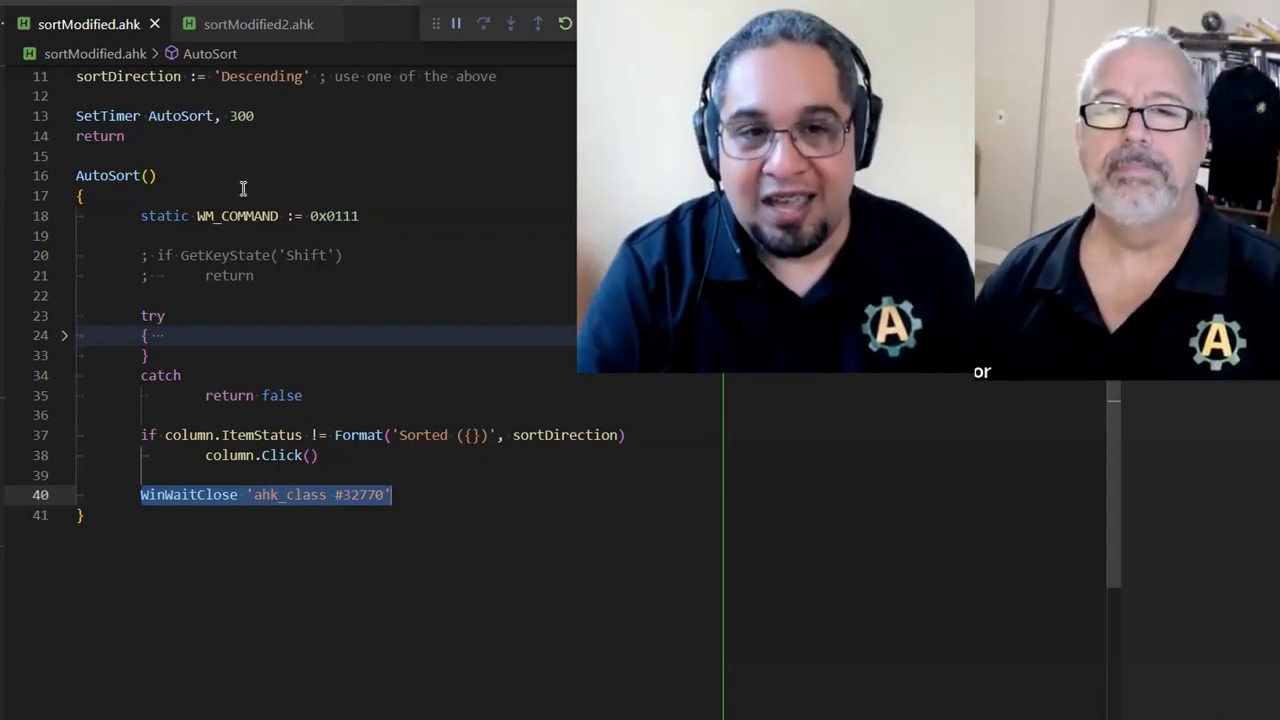
{"action": "mouse_move", "coordinate": [196, 504]}
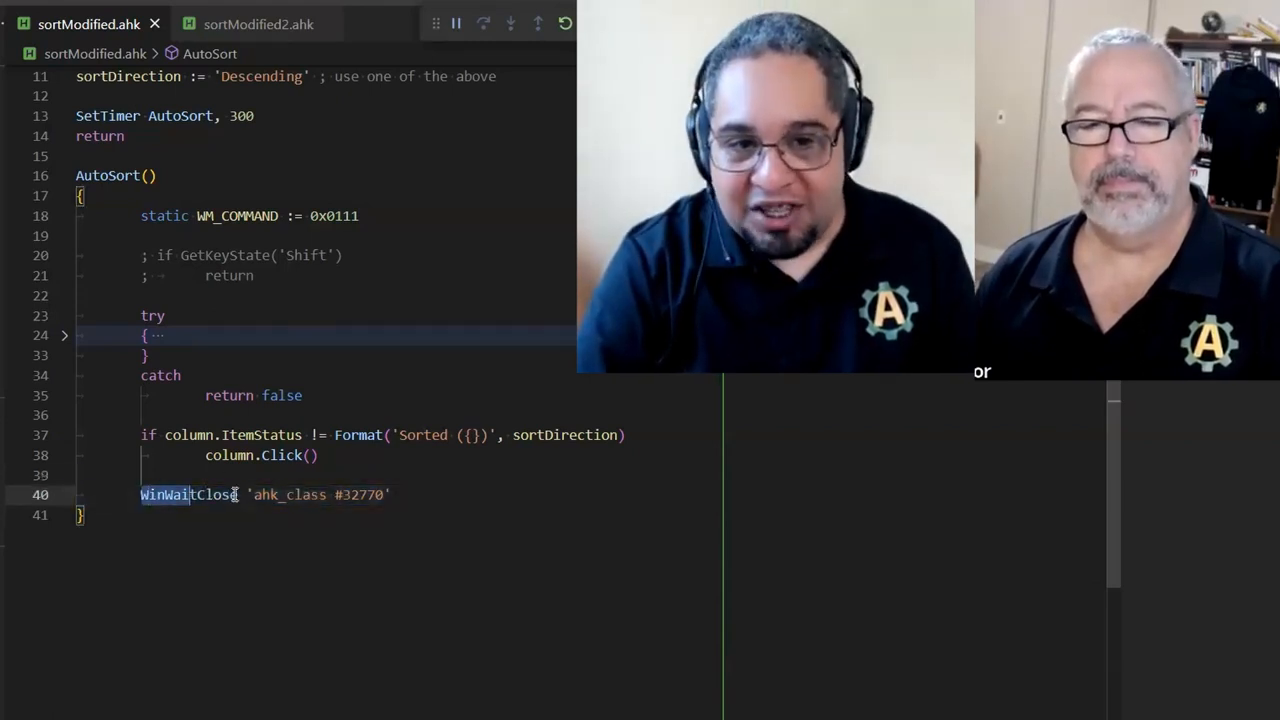
{"action": "double_click", "coordinate": [190, 494]}
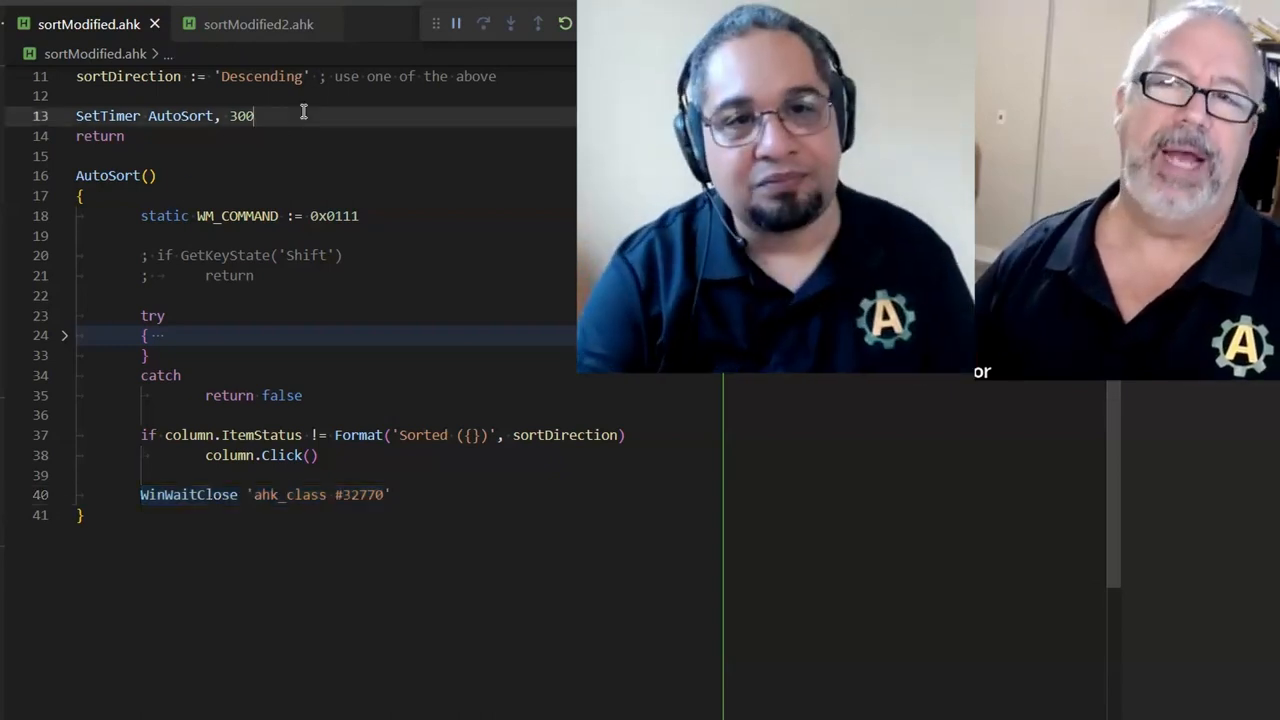
{"action": "key", "text": "ctrl+/"}
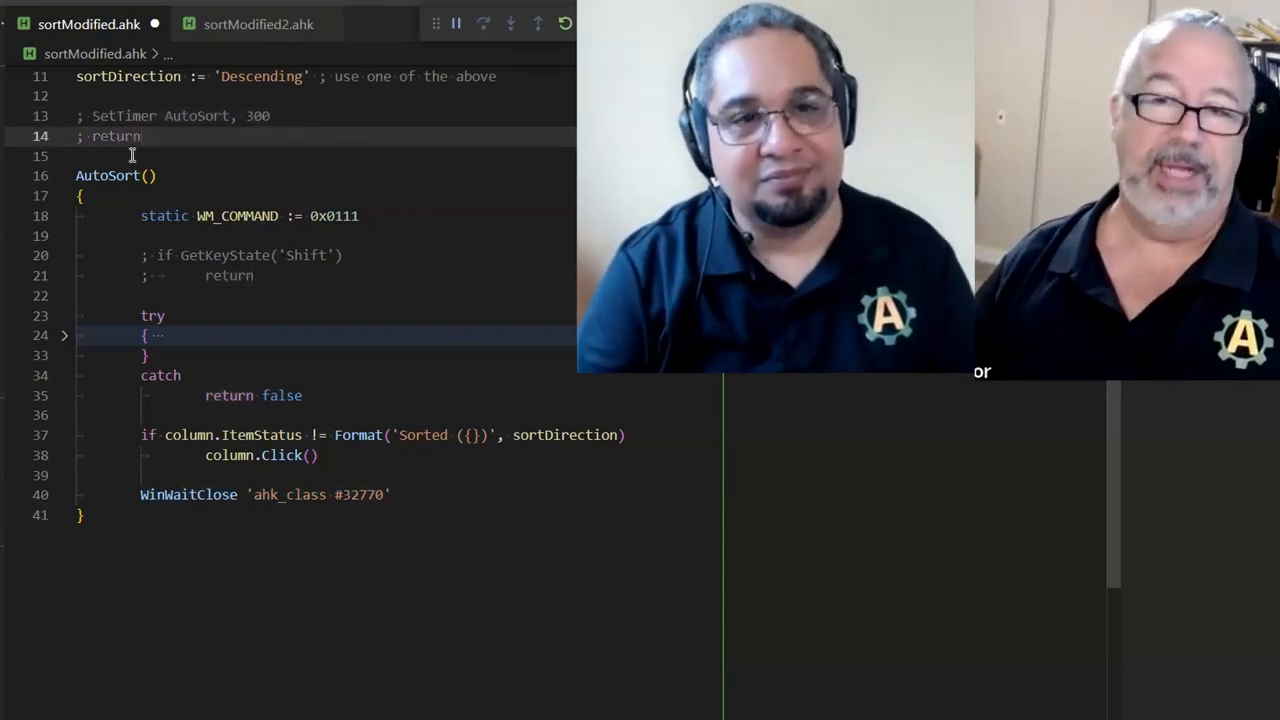
{"action": "type", "text": "F1::"}
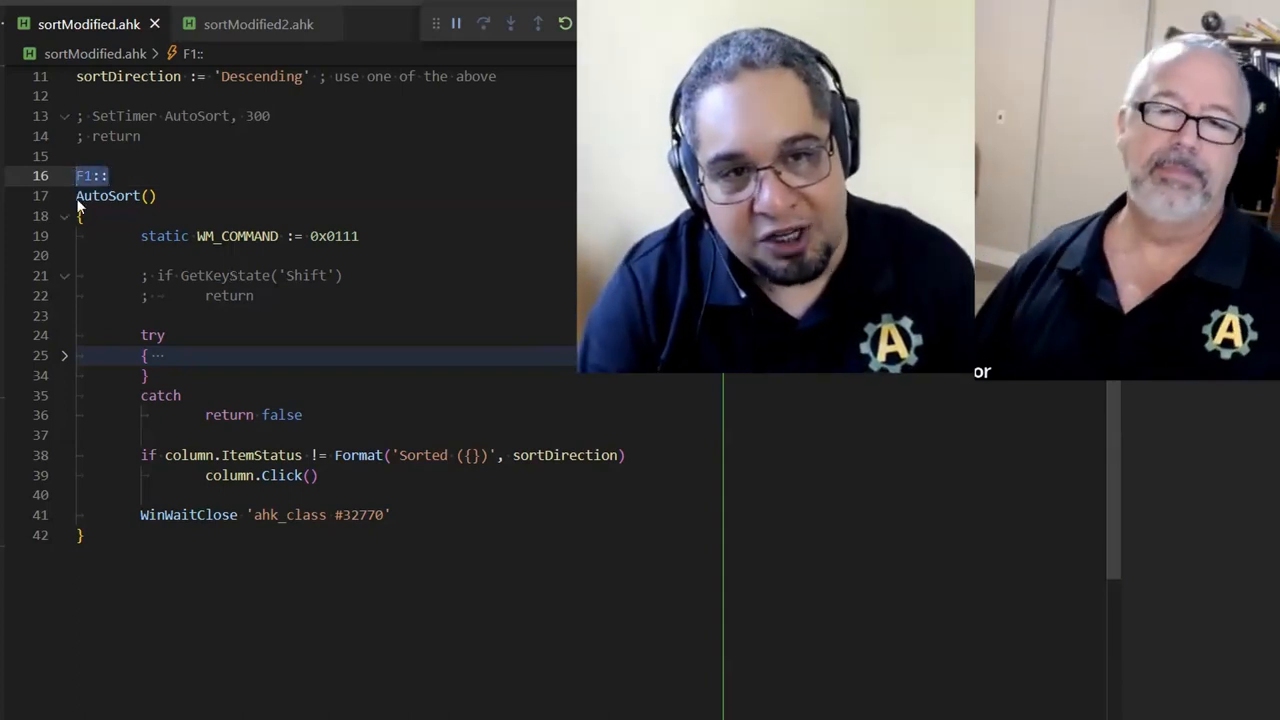
Restore the 300 ms timer with F1:: left commented, fold AutoSort and move to sortModified2.ahk
{"action": "left_click", "coordinate": [156, 196]}
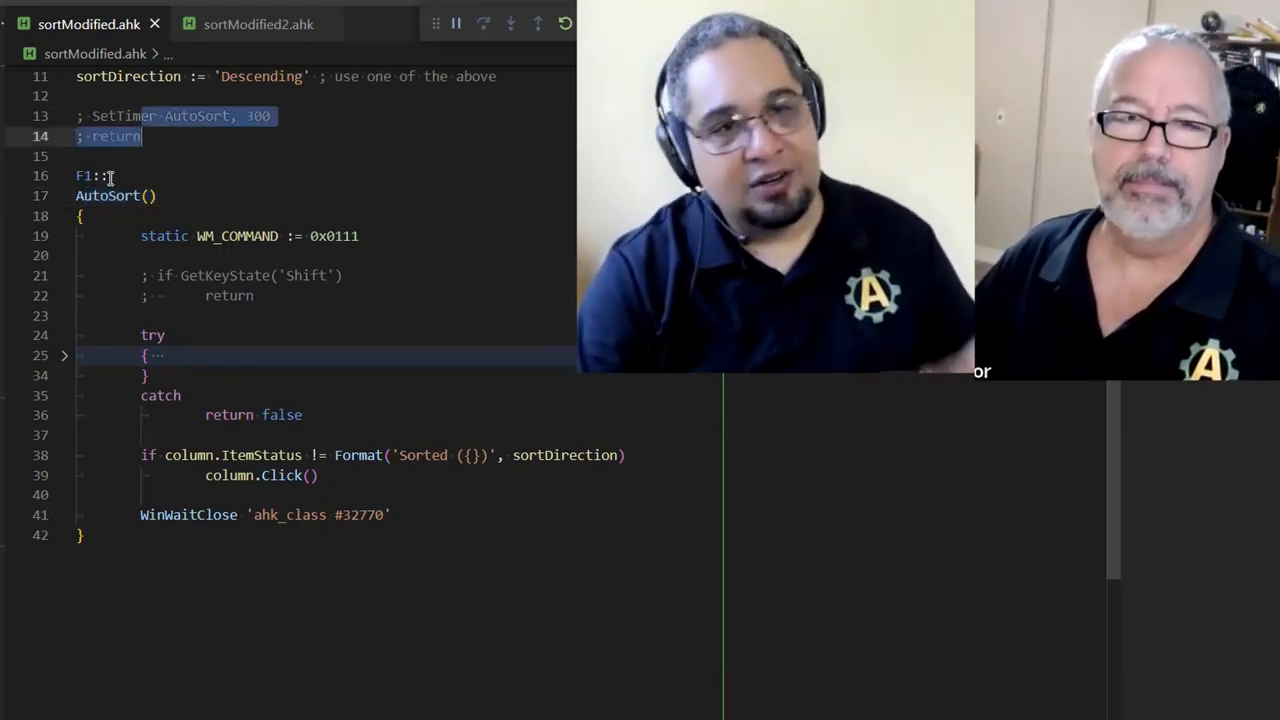
{"action": "left_click", "coordinate": [104, 176]}
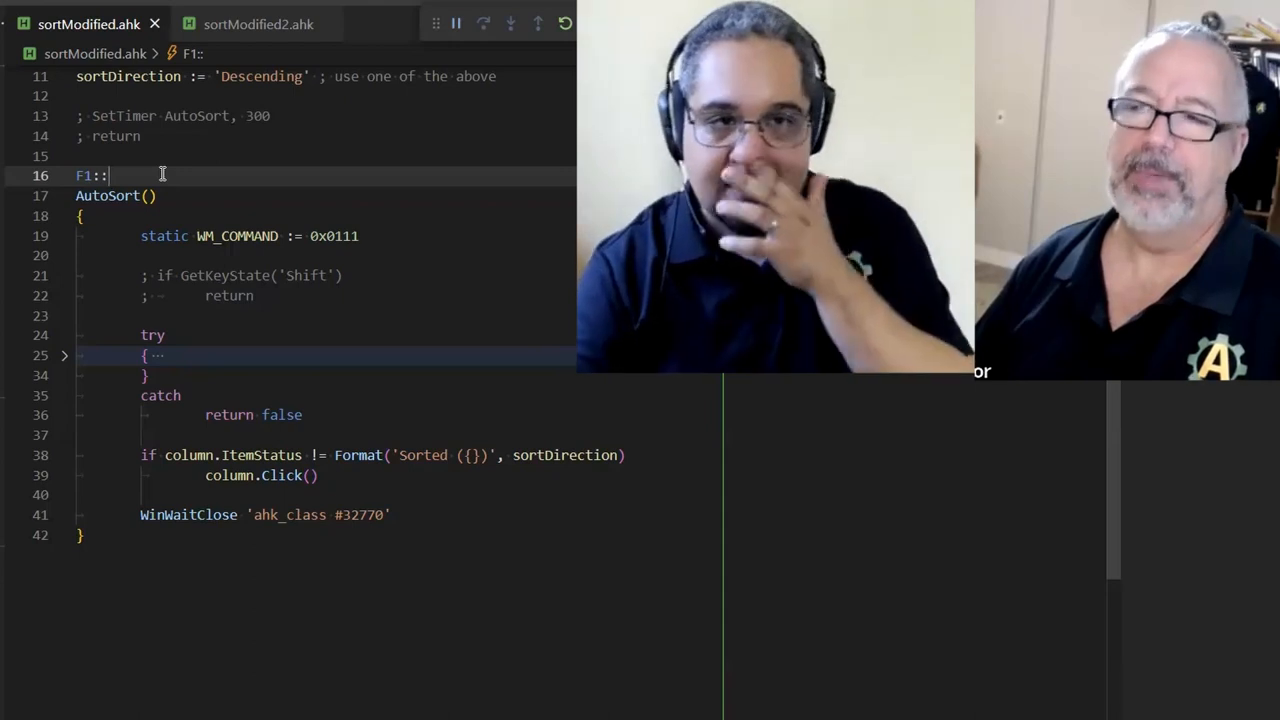
{"action": "key", "text": "Backspace"}
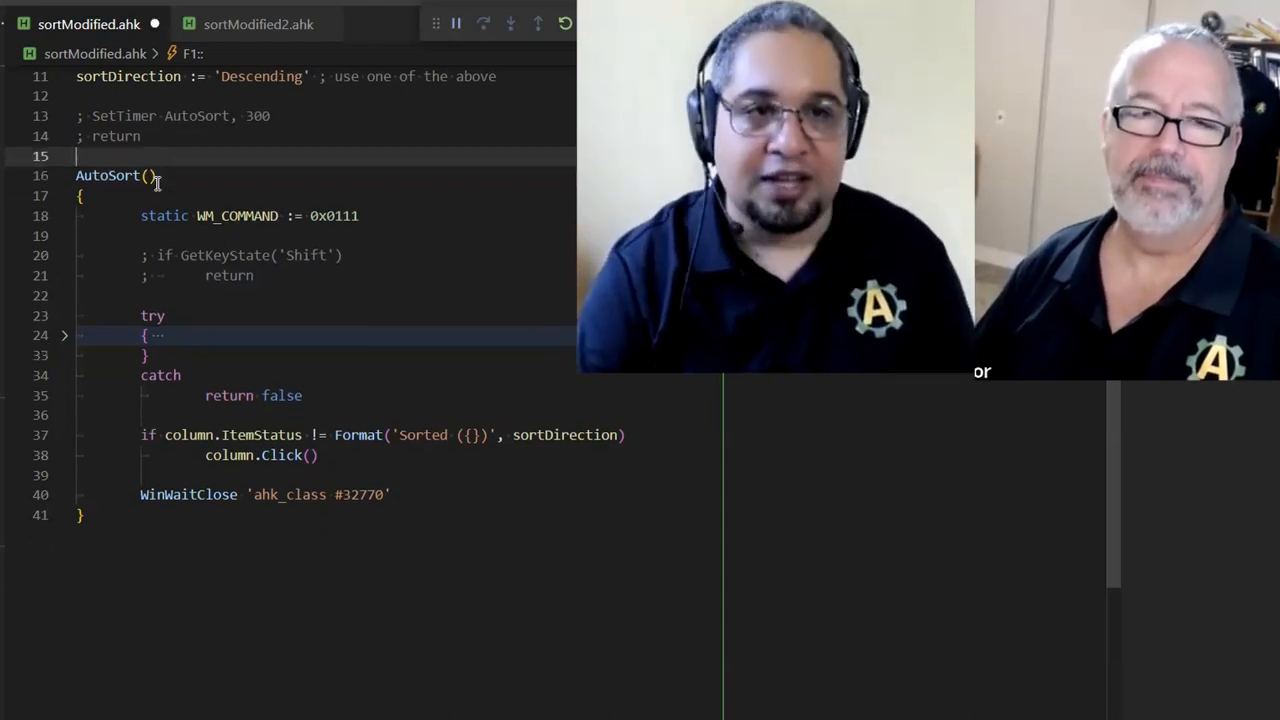
{"action": "type", "text": "F1::"}
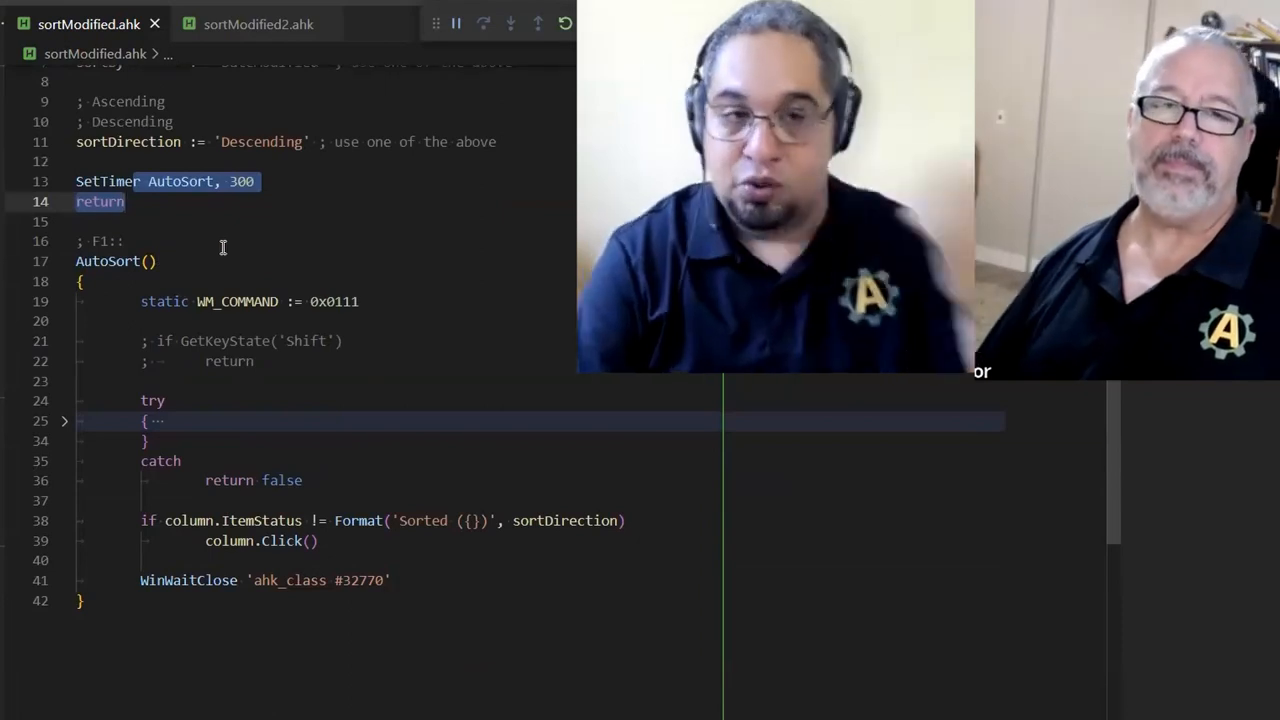
{"action": "scroll", "scroll_direction": "down", "scroll_amount": 3}
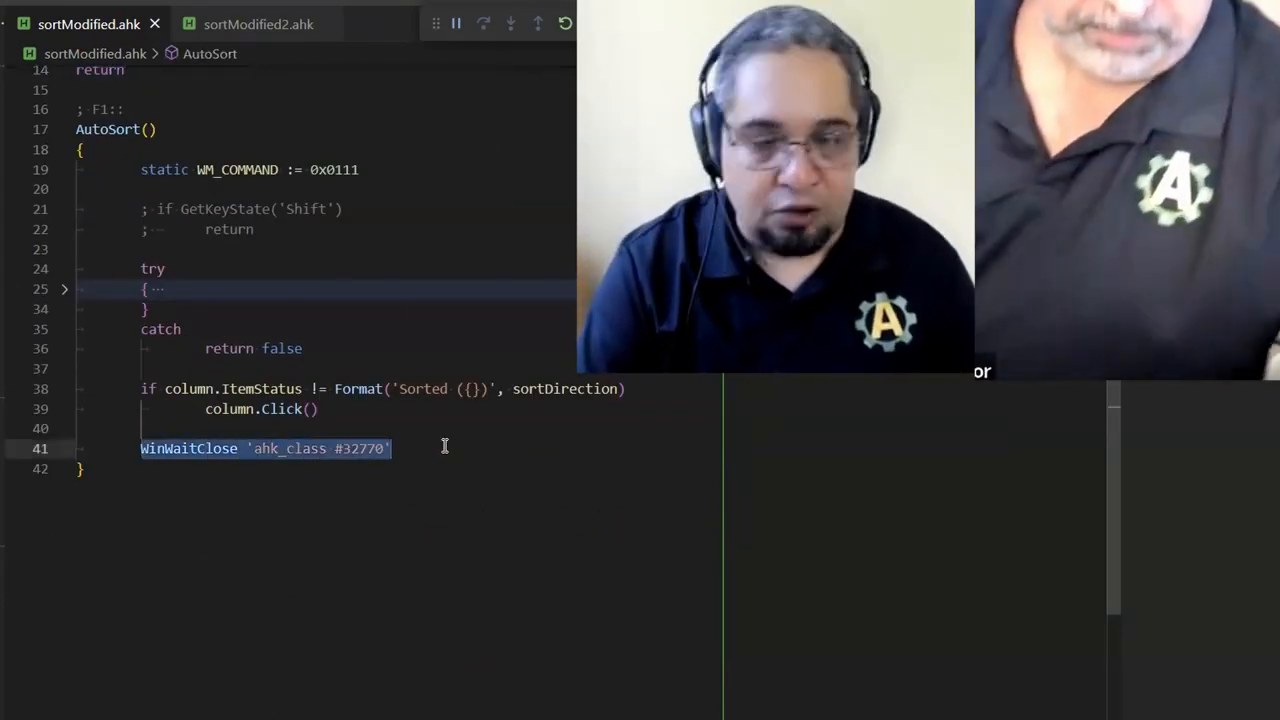
{"action": "scroll", "scroll_direction": "up", "scroll_amount": 3}
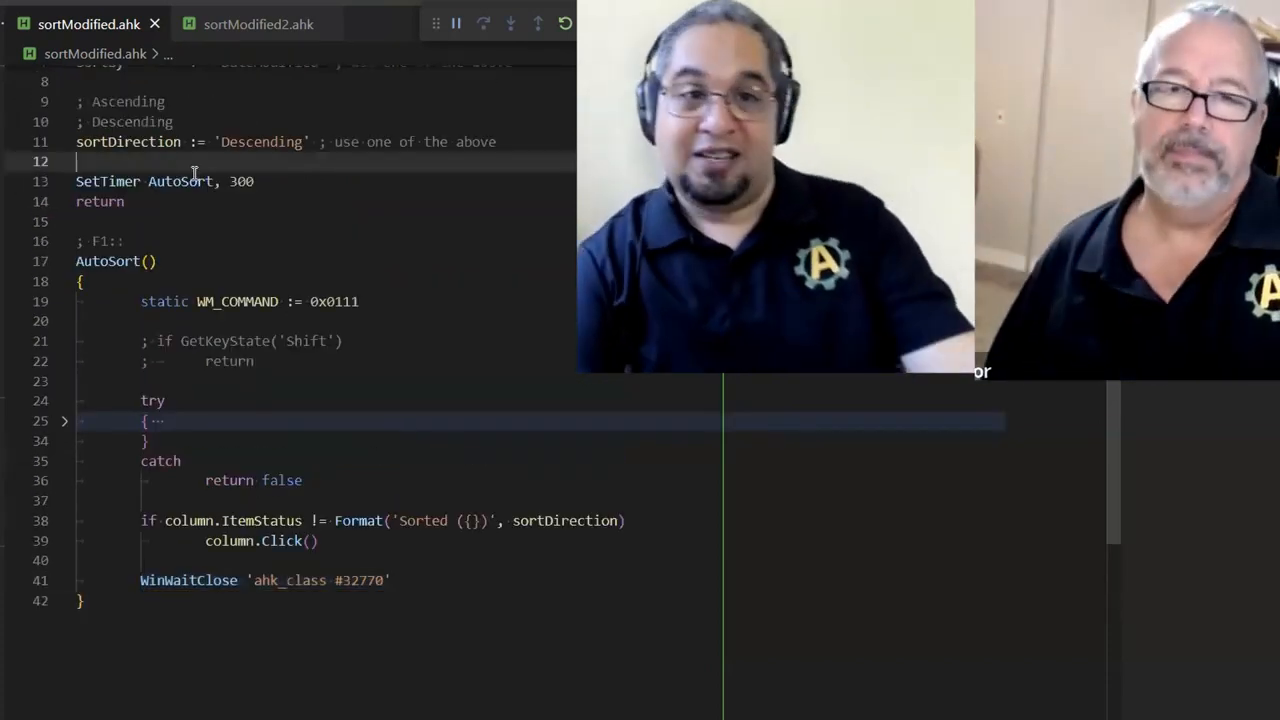
{"action": "double_click", "coordinate": [180, 180]}
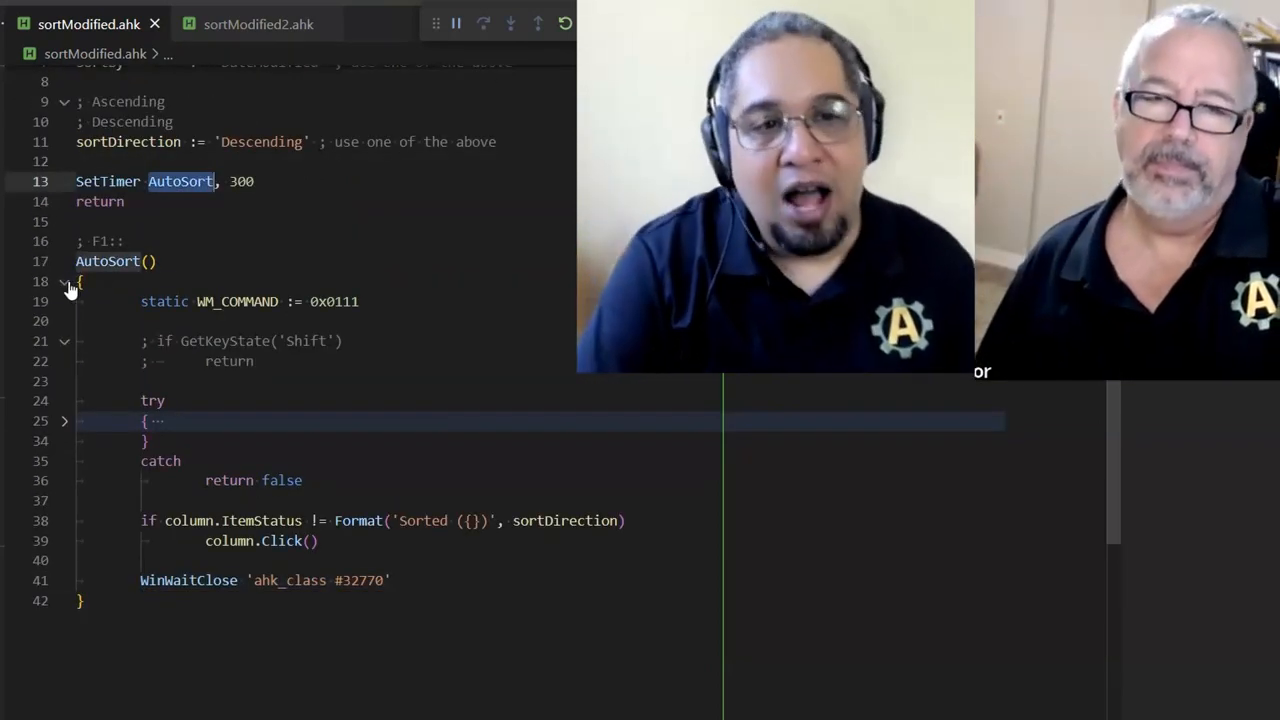
{"action": "left_click", "coordinate": [64, 280]}
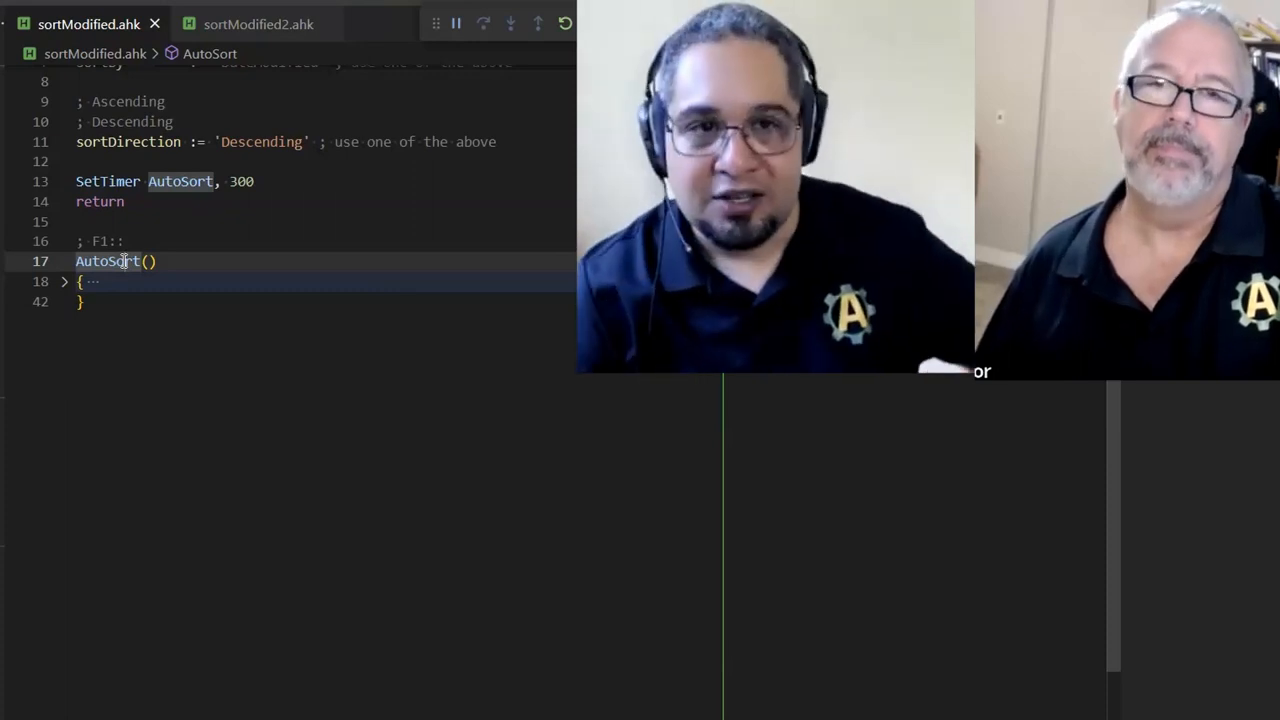
{"action": "left_click", "coordinate": [258, 24]}
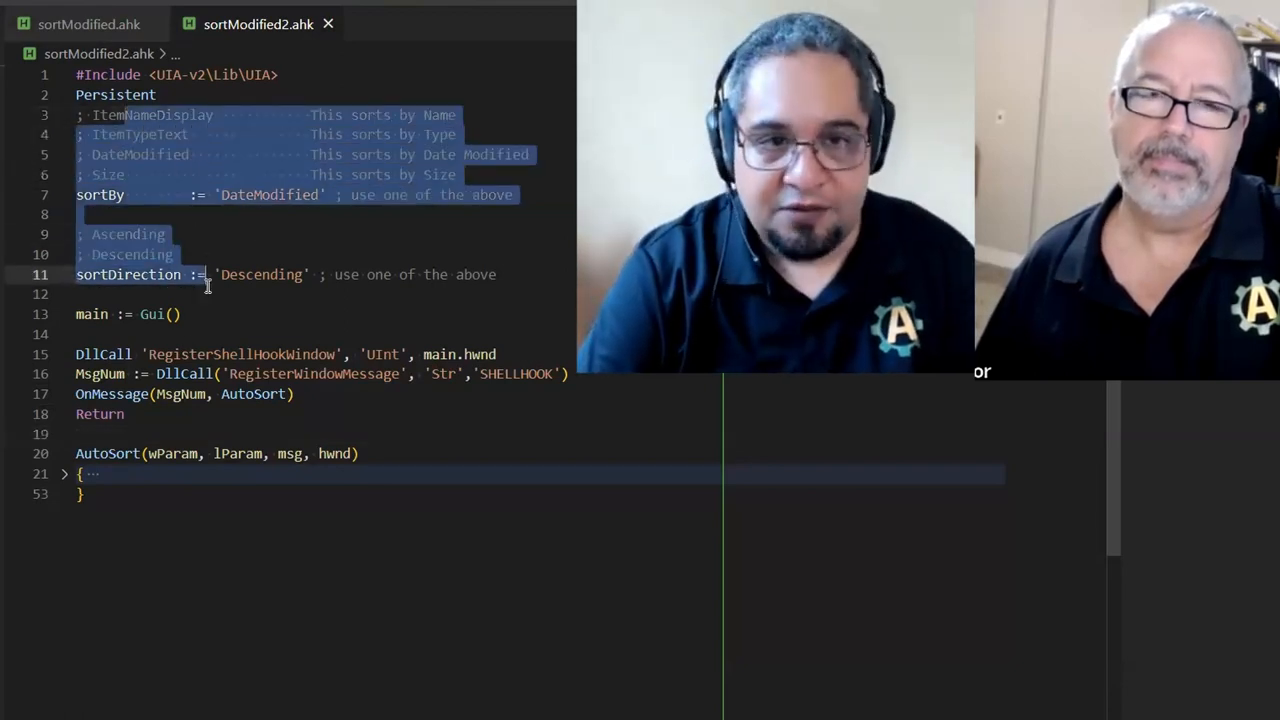
Scroll through the shell-hook script's AutoSort function and back to the top
{"action": "scroll", "scroll_direction": "down", "scroll_amount": 3}
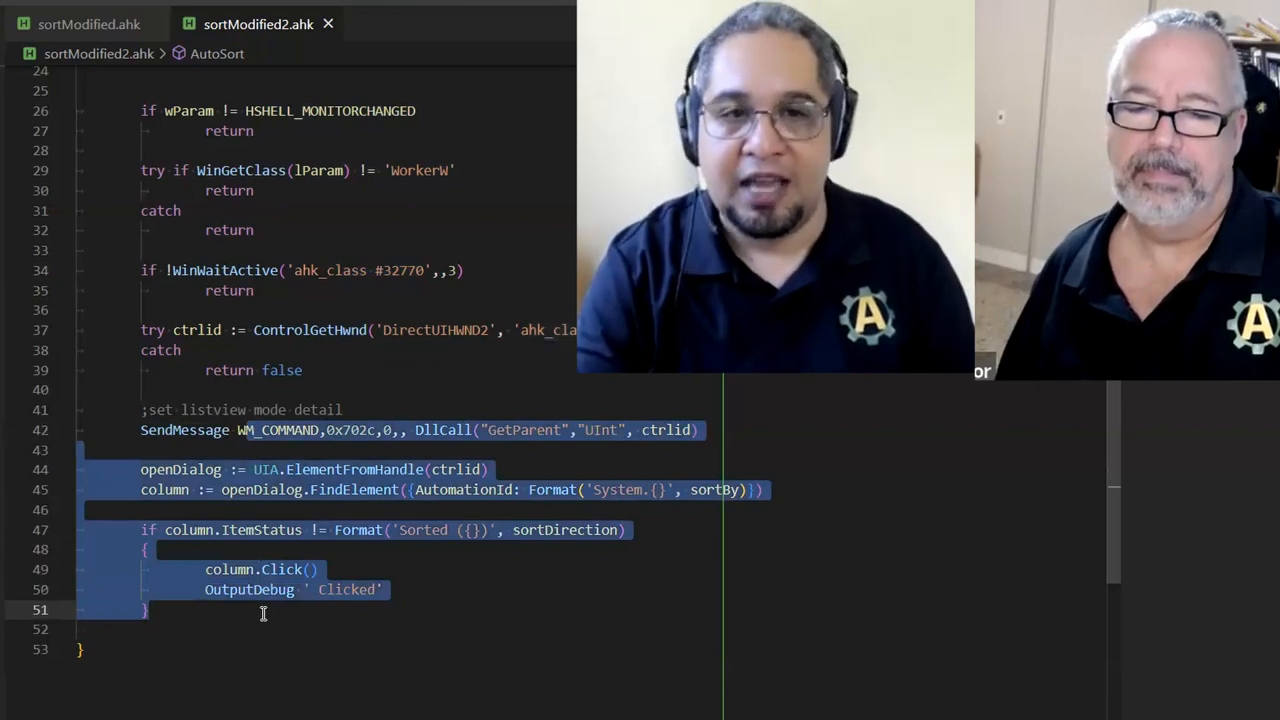
{"action": "scroll", "scroll_direction": "up", "scroll_amount": 3}
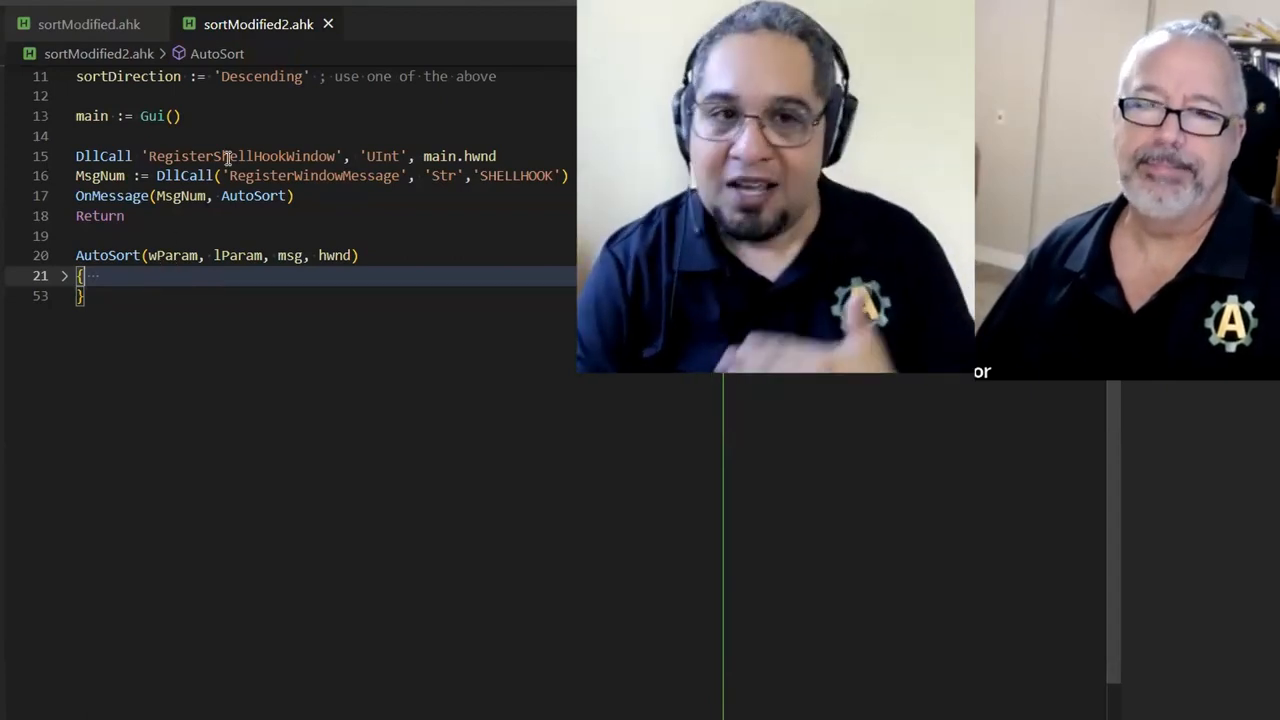
{"action": "scroll", "scroll_direction": "up", "scroll_amount": 3}
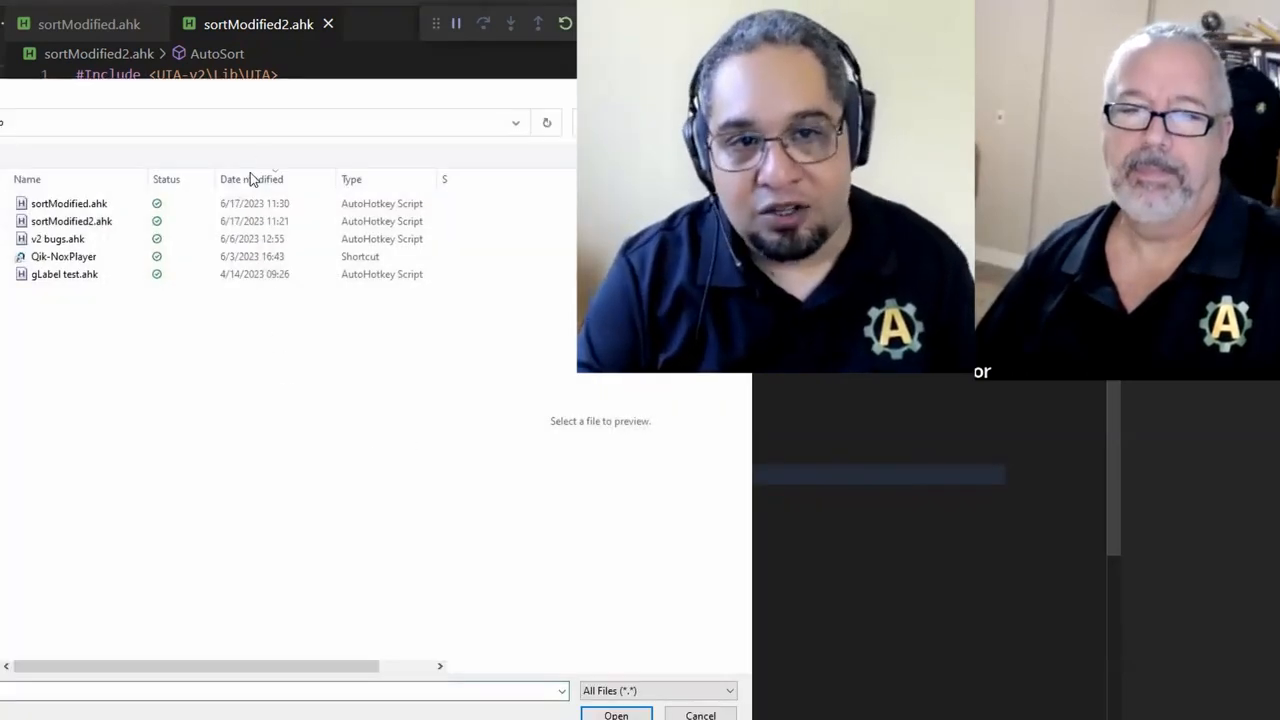
Re-sort the .ahk files by Date modified, then by Name, via the column header
{"action": "left_click", "coordinate": [28, 180]}
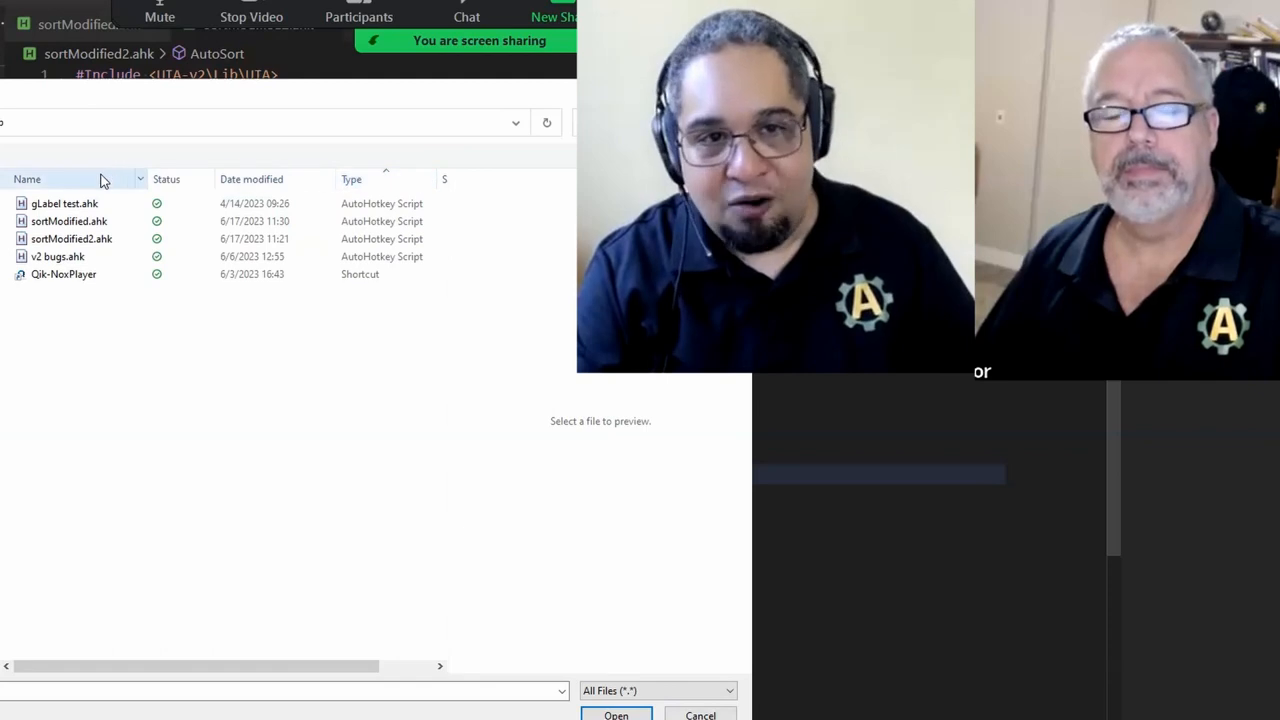
{"action": "left_click", "coordinate": [28, 180]}
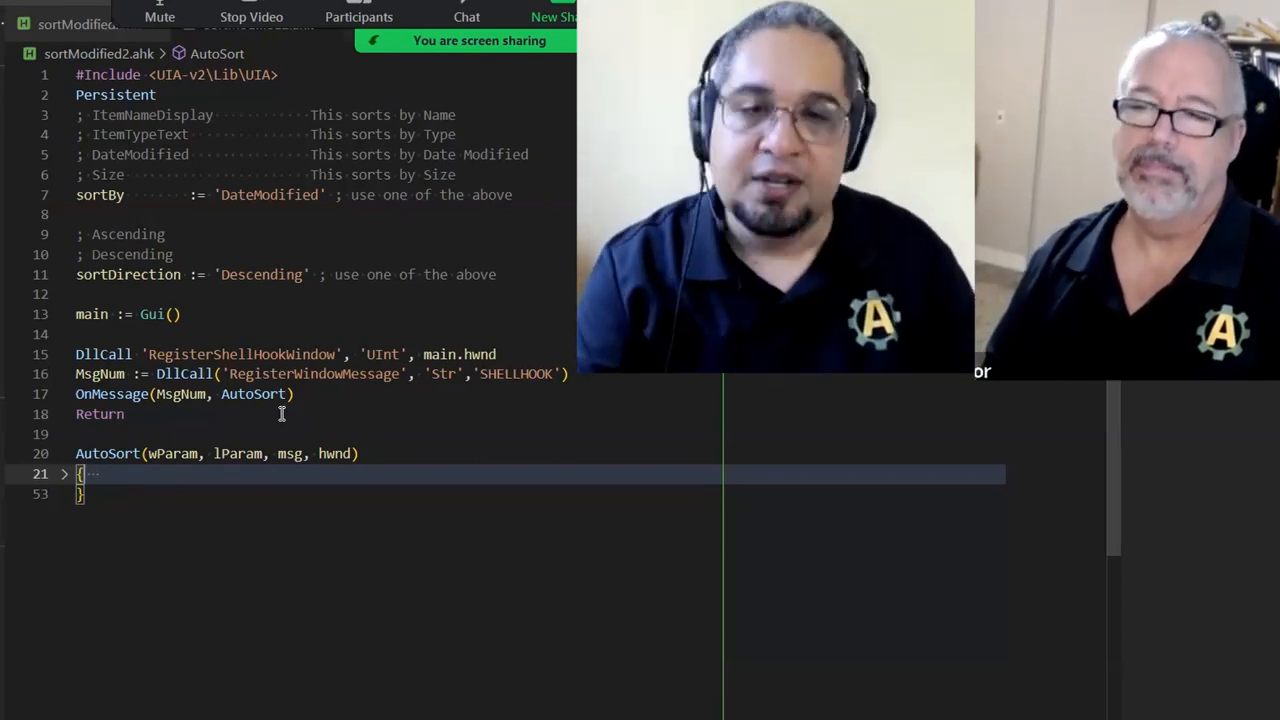
{"action": "mouse_move", "coordinate": [240, 420]}
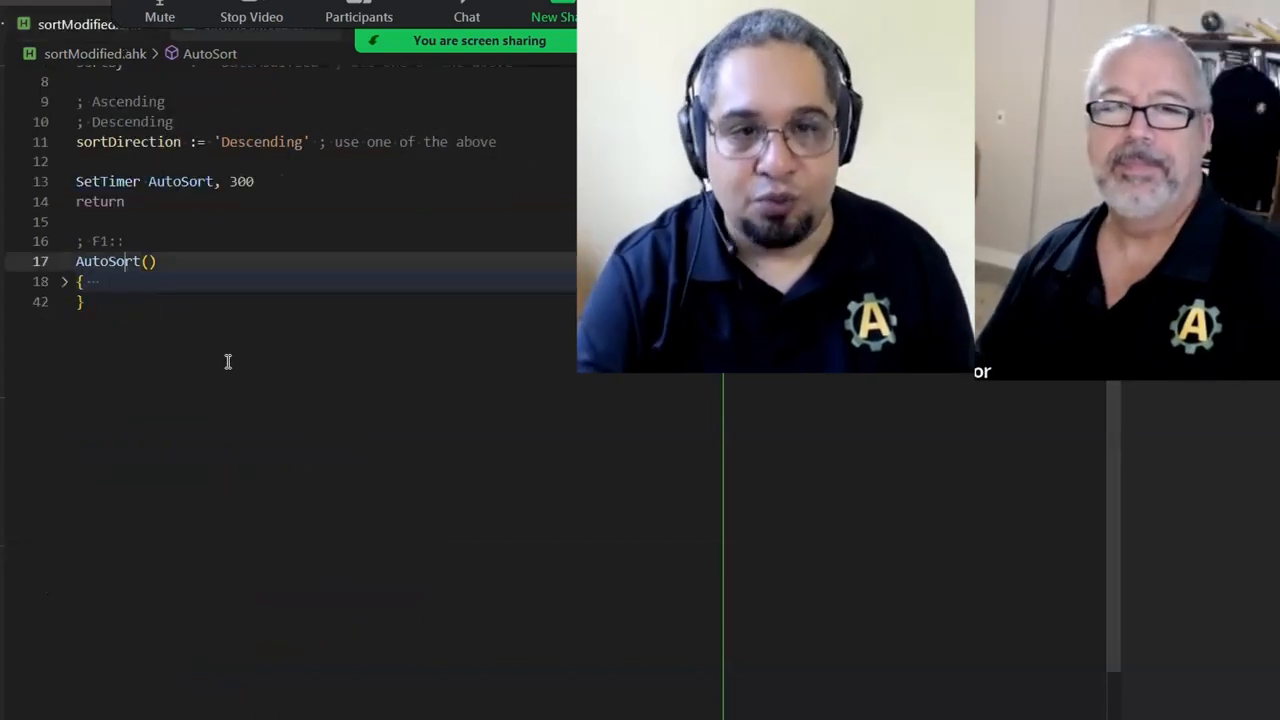
Fold AutoSort in the first script and scroll the shell-hook version end to end
{"action": "left_click", "coordinate": [64, 280]}
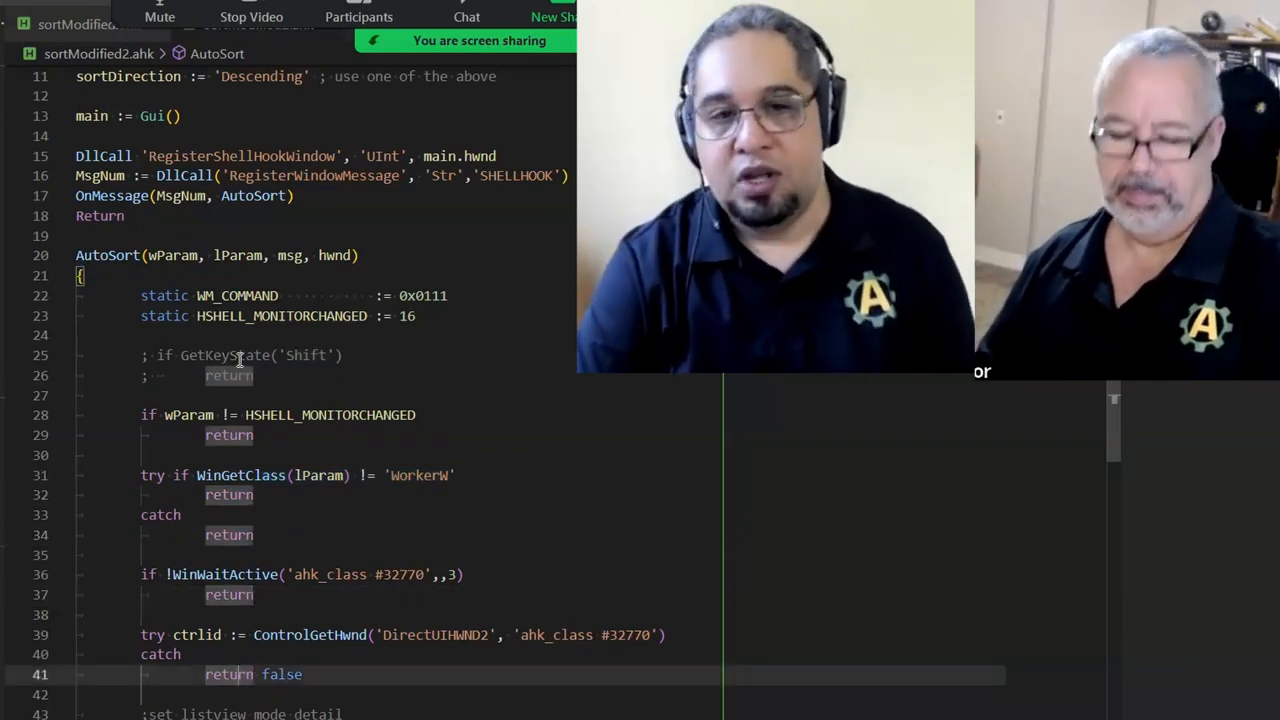
{"action": "scroll", "scroll_direction": "down", "scroll_amount": 3}
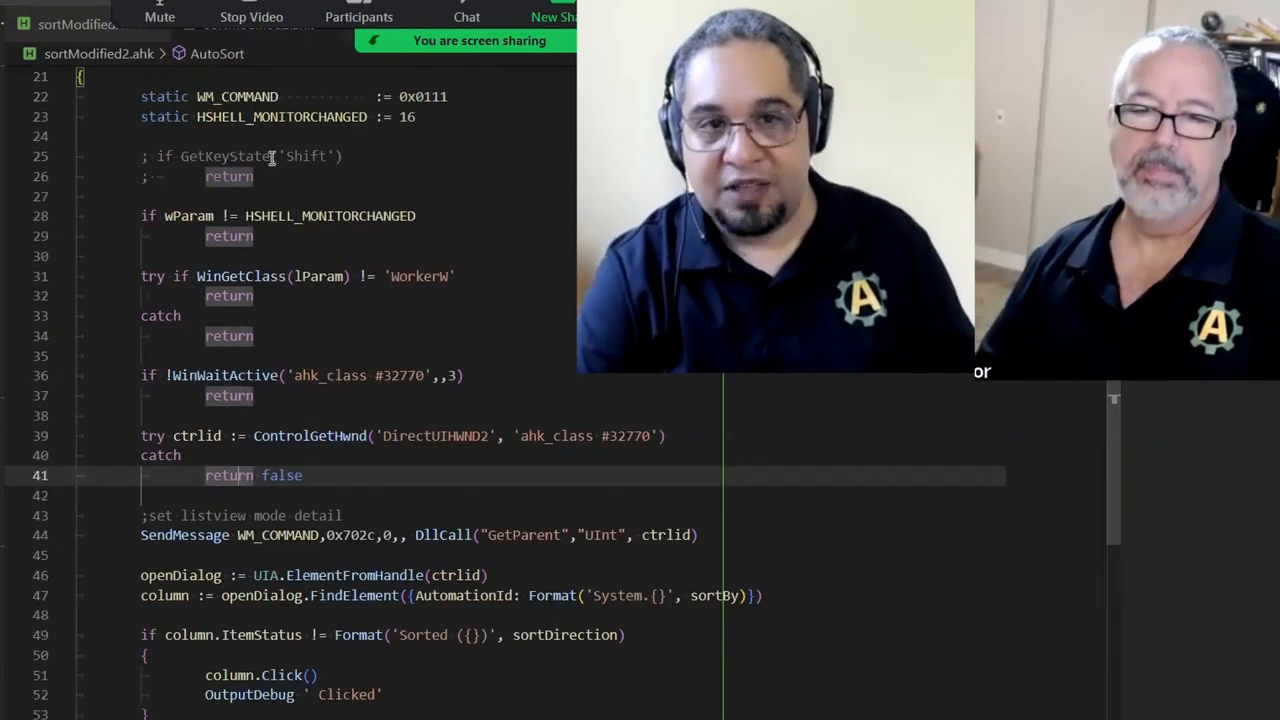
{"action": "scroll", "scroll_direction": "down", "scroll_amount": 3}
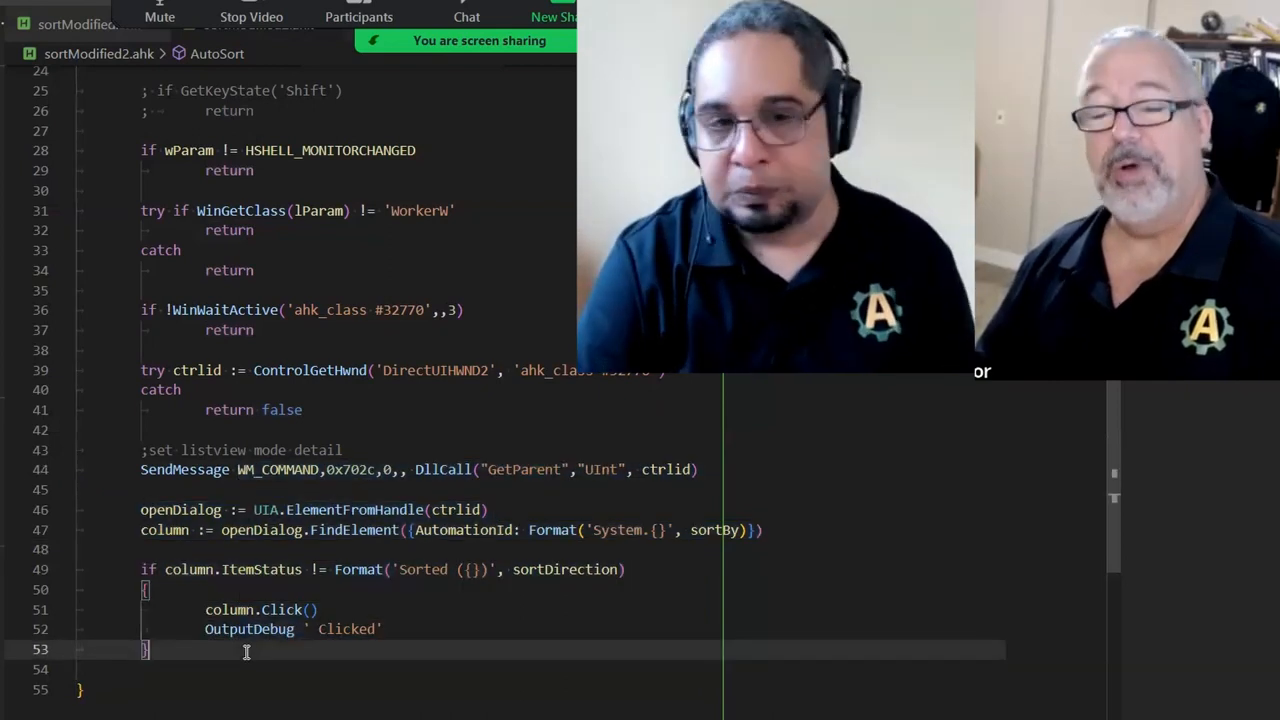
{"action": "scroll", "scroll_direction": "up", "scroll_amount": 3}
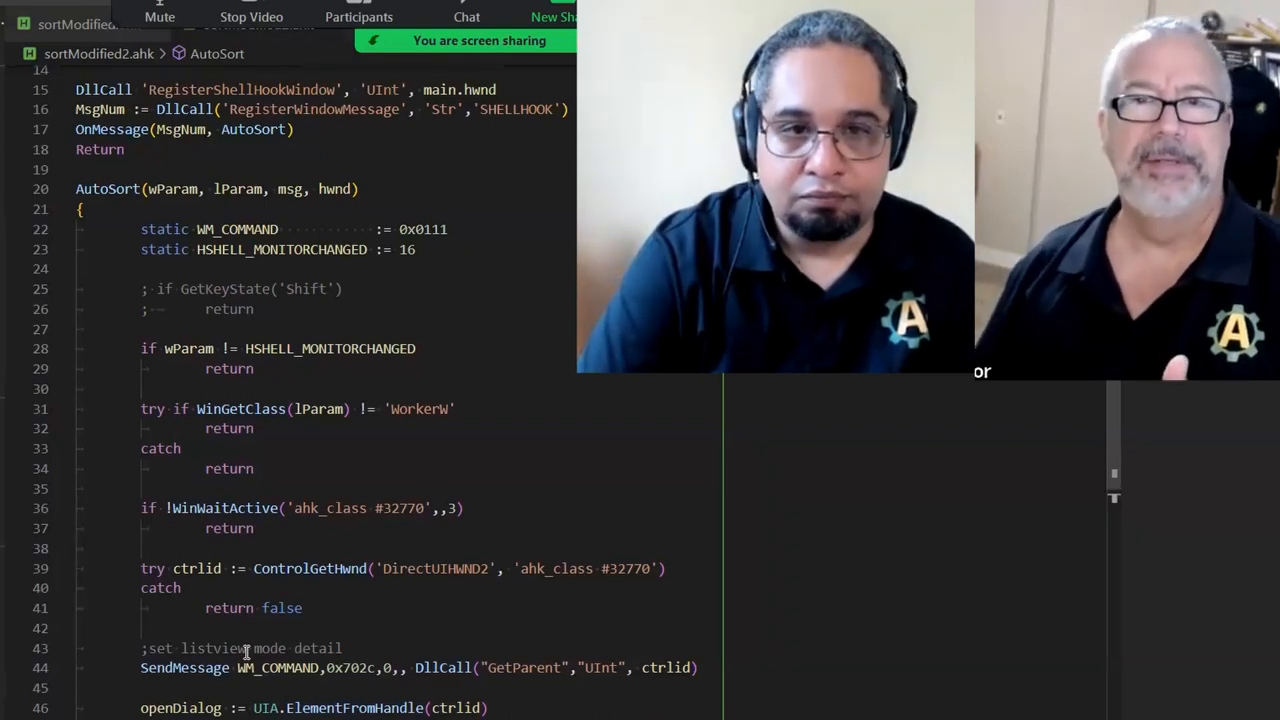
{"action": "scroll", "scroll_direction": "up", "scroll_amount": 3}
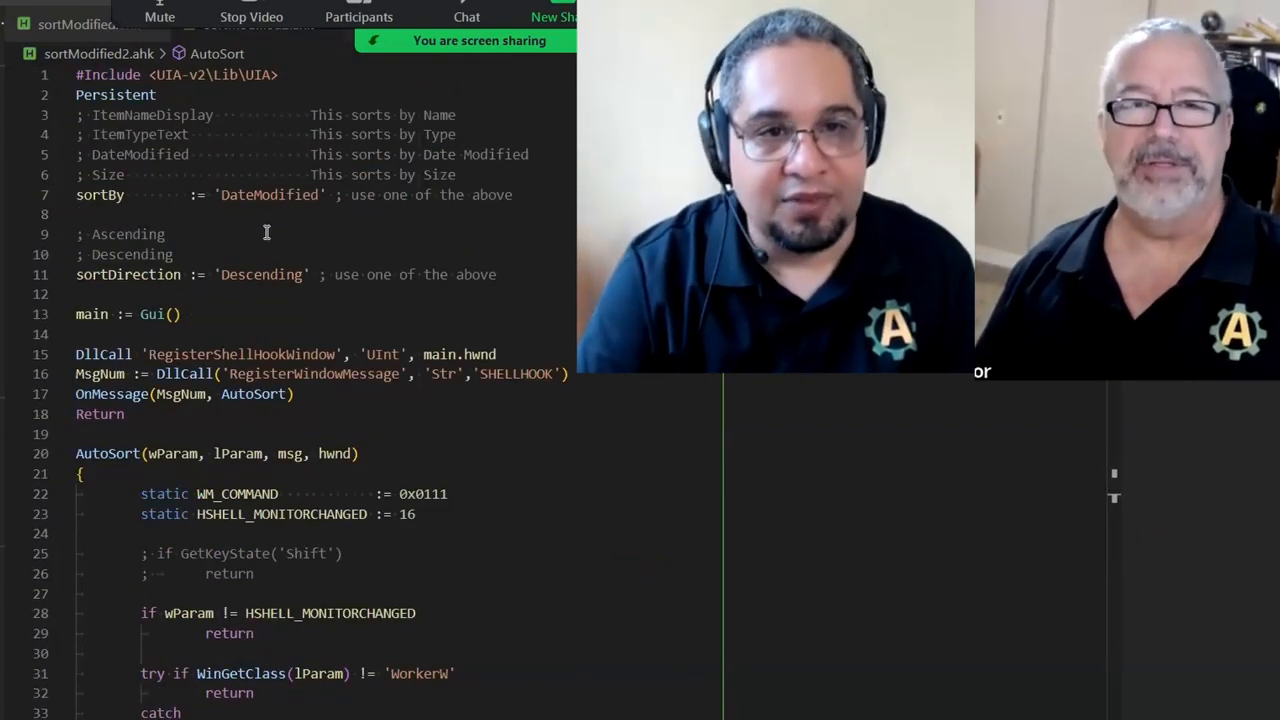
Highlight the 'Descending' value and the sortDirection variable near the top of sortModified2.ahk
{"action": "double_click", "coordinate": [260, 274]}
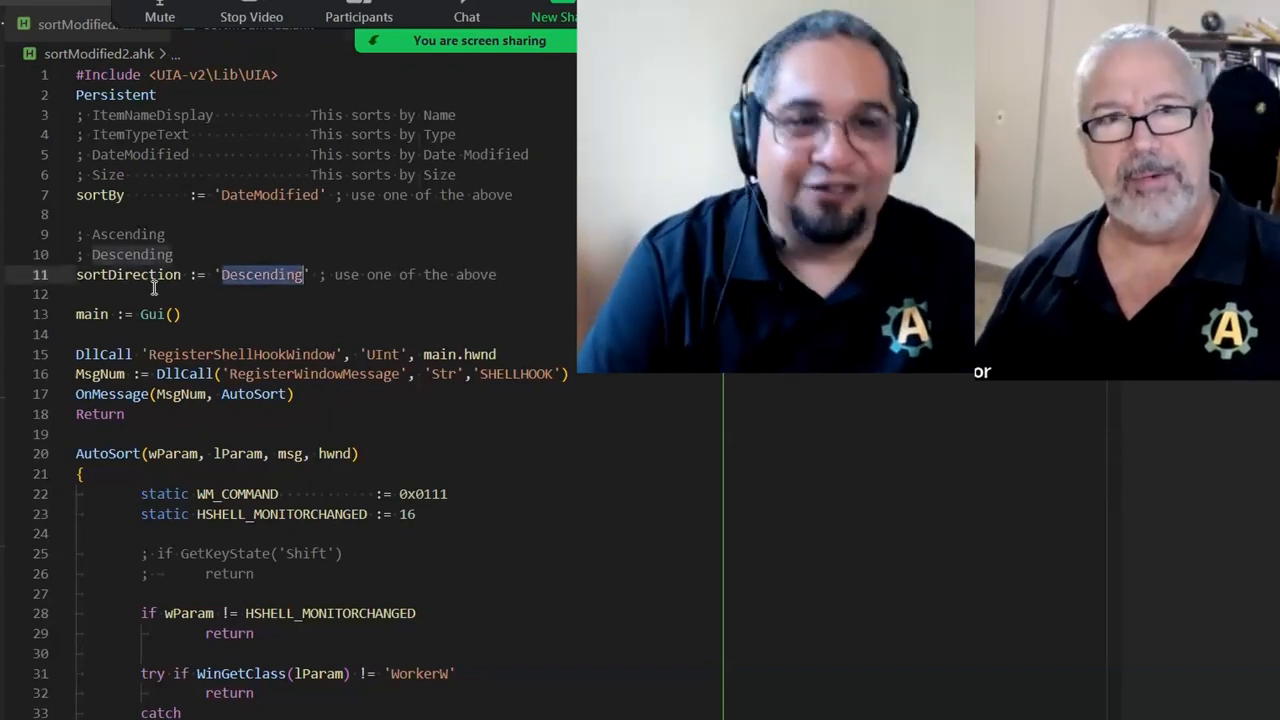
{"action": "scroll", "scroll_direction": "down", "scroll_amount": 3}
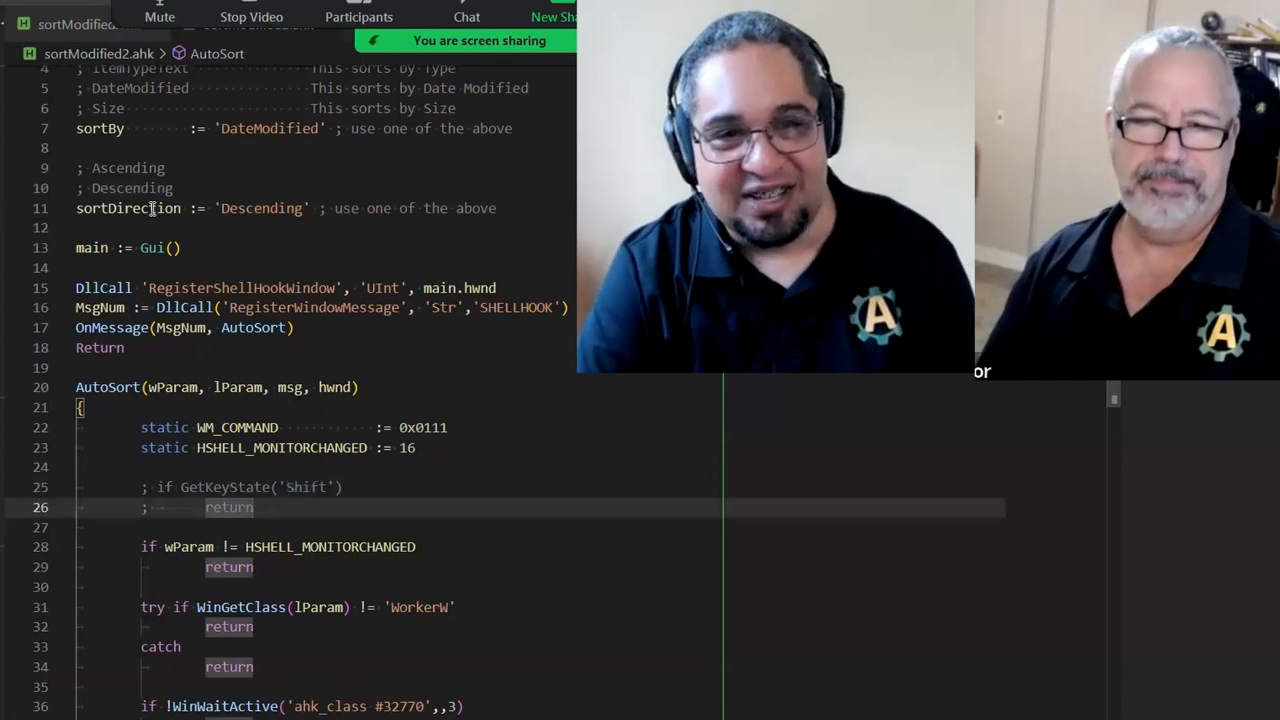
{"action": "double_click", "coordinate": [128, 208]}
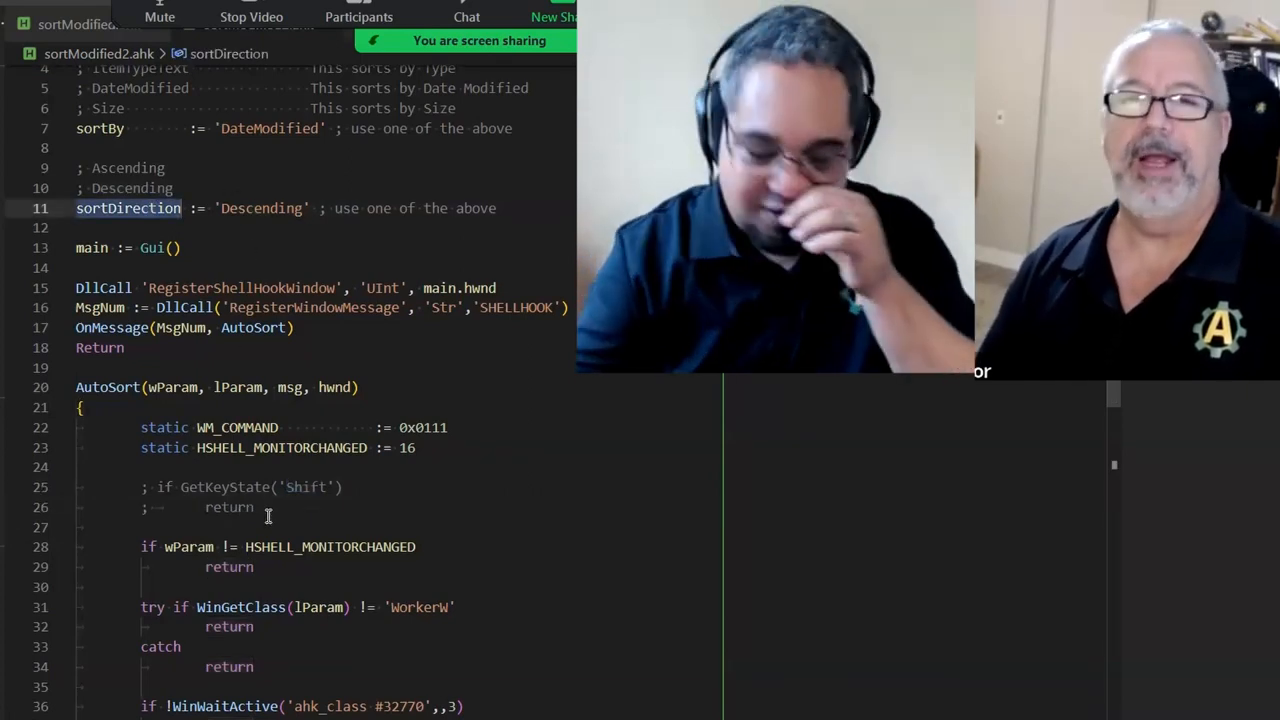